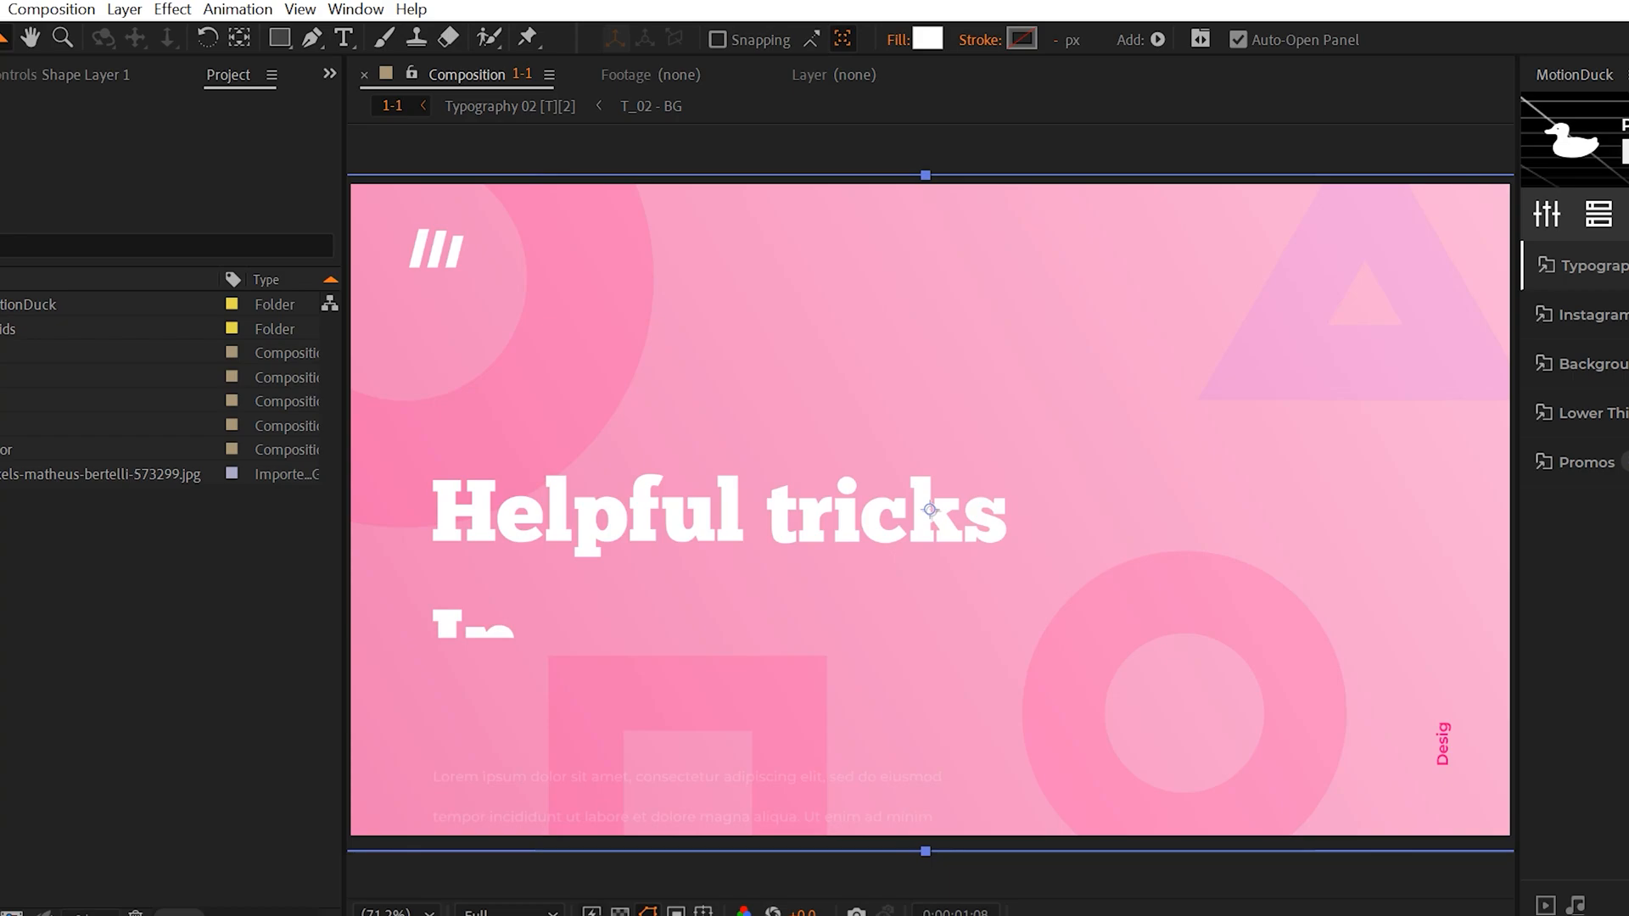
Step: Add a full-frame rectangle above the typography, keyframe its Scale, and switch to composition 1-2
left_click(278, 39)
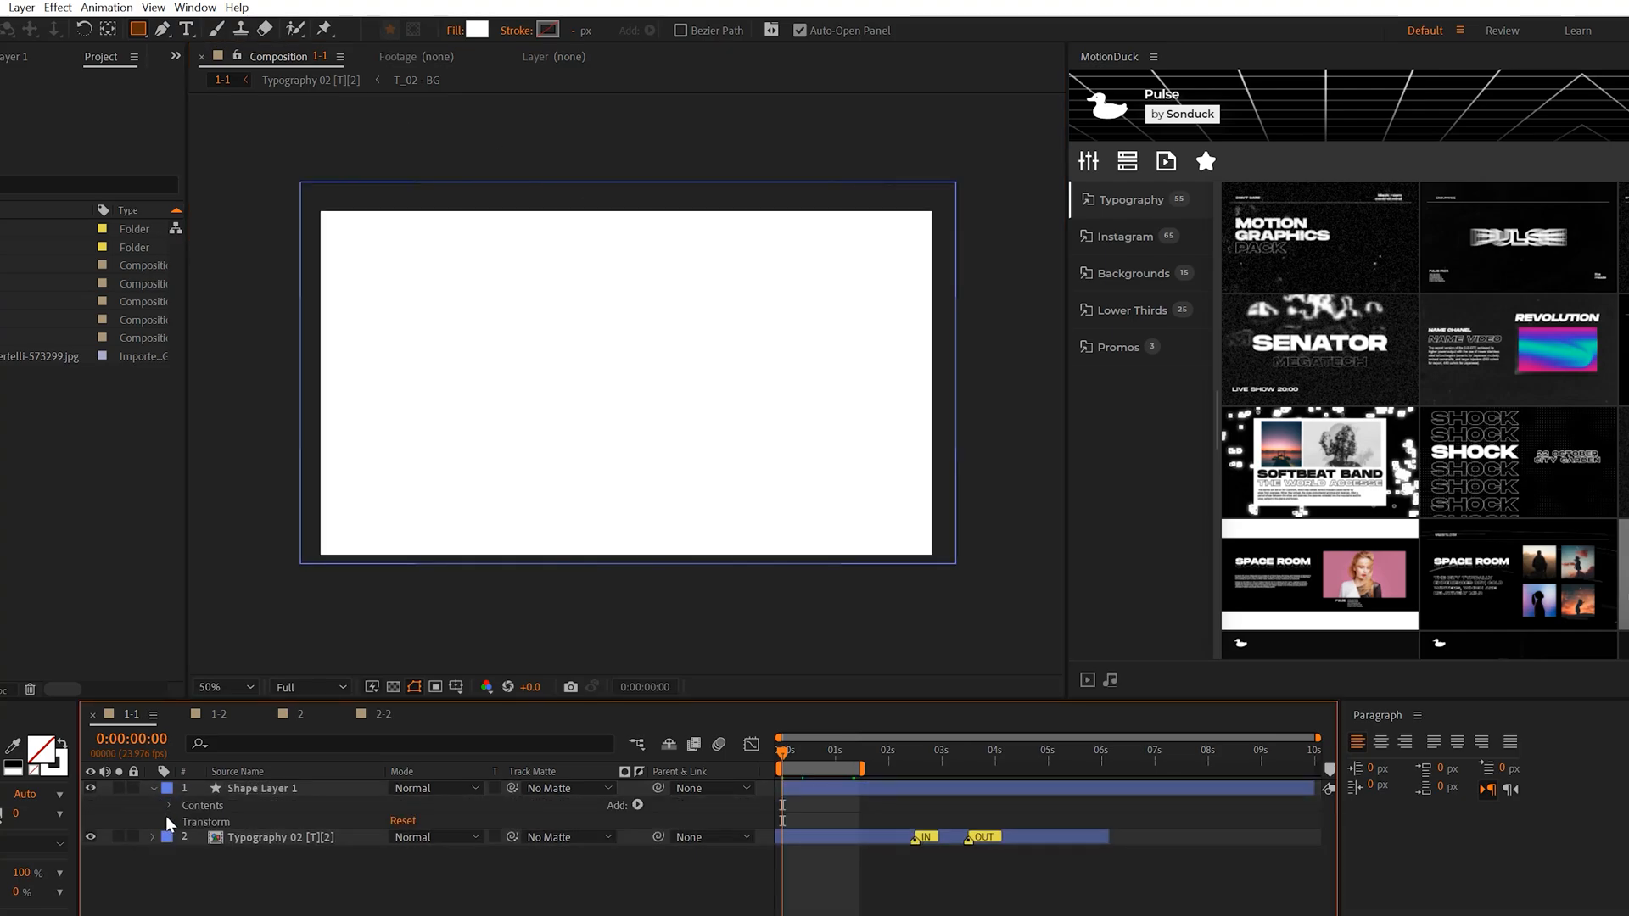
left_click(168, 821)
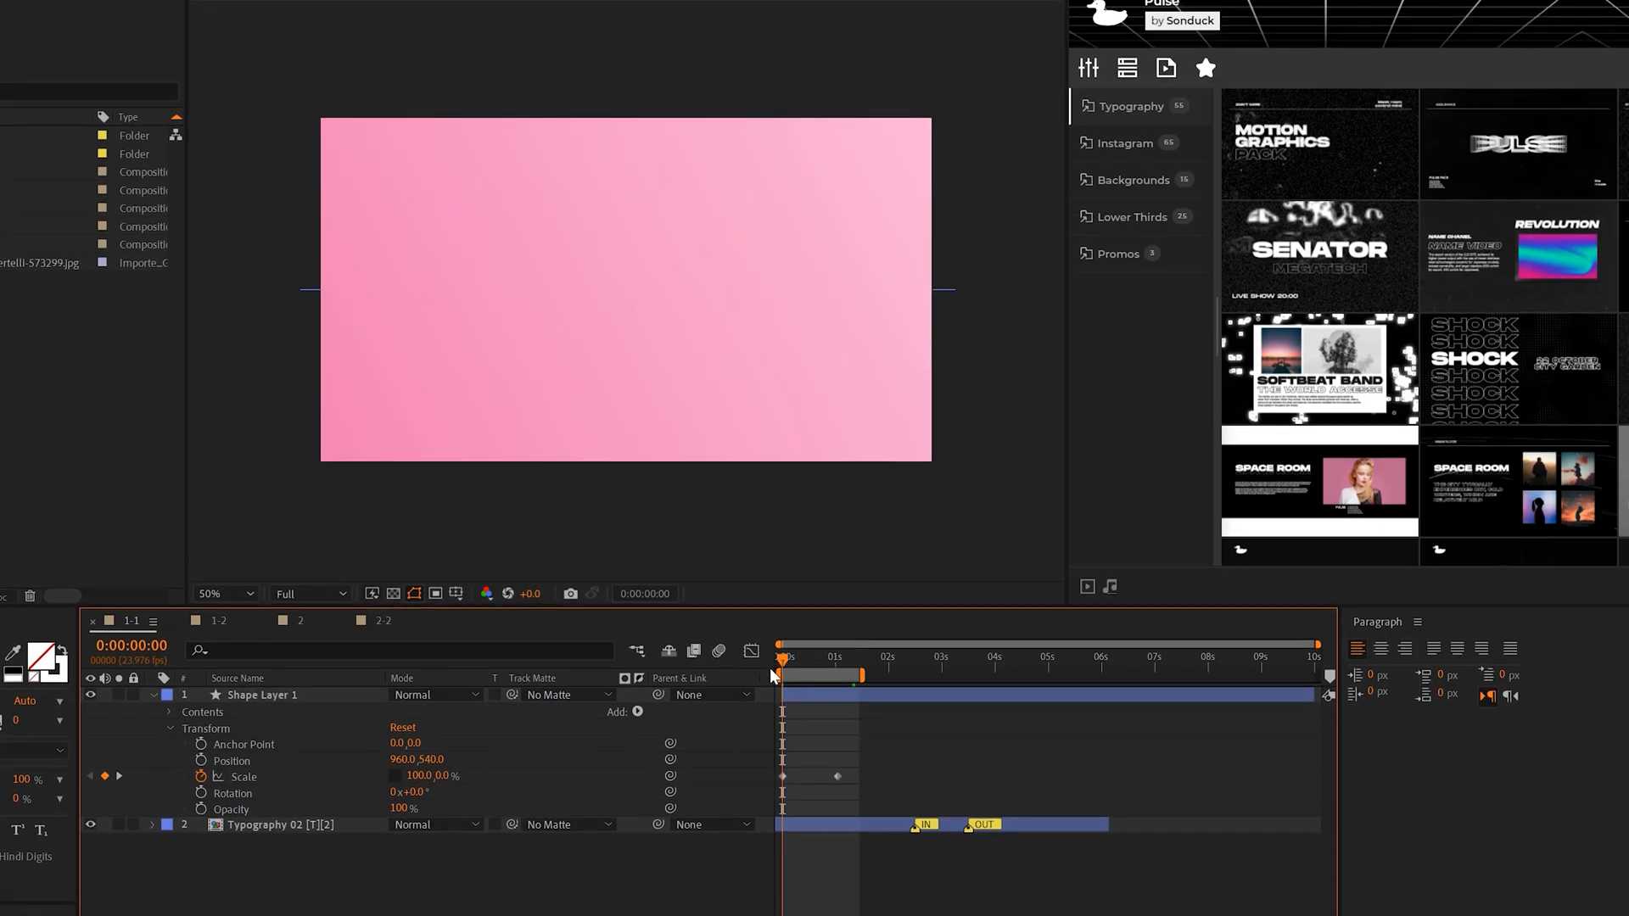
left_click(436, 693)
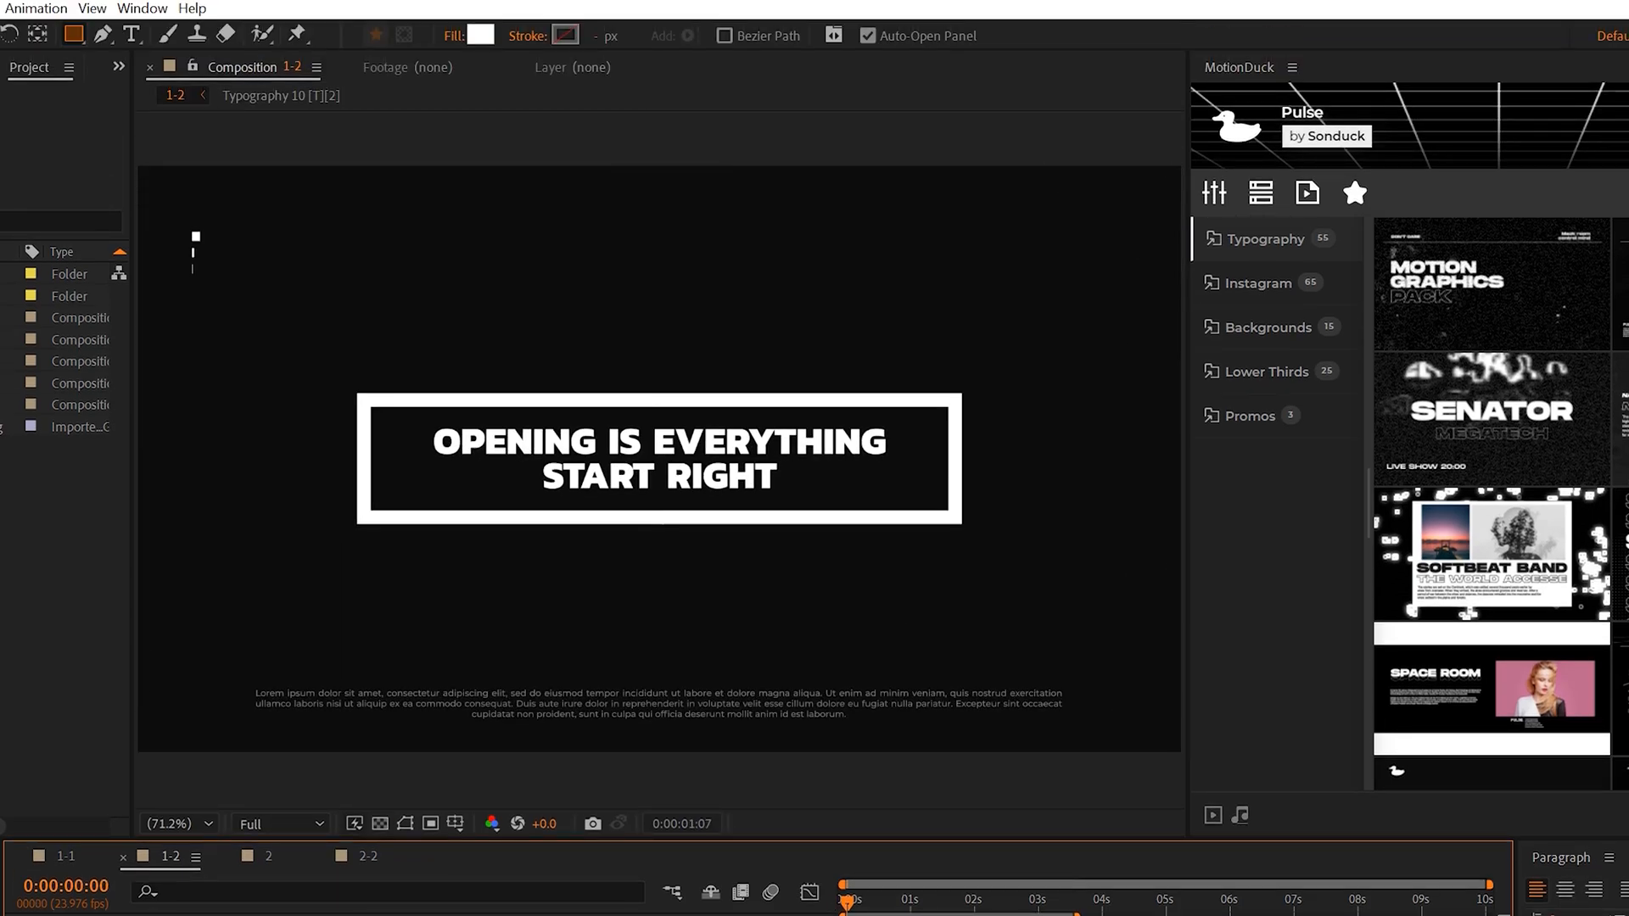
Step: Draw an ellipse with animated scale and set it as the typography layer's track matte
left_click(49, 34)
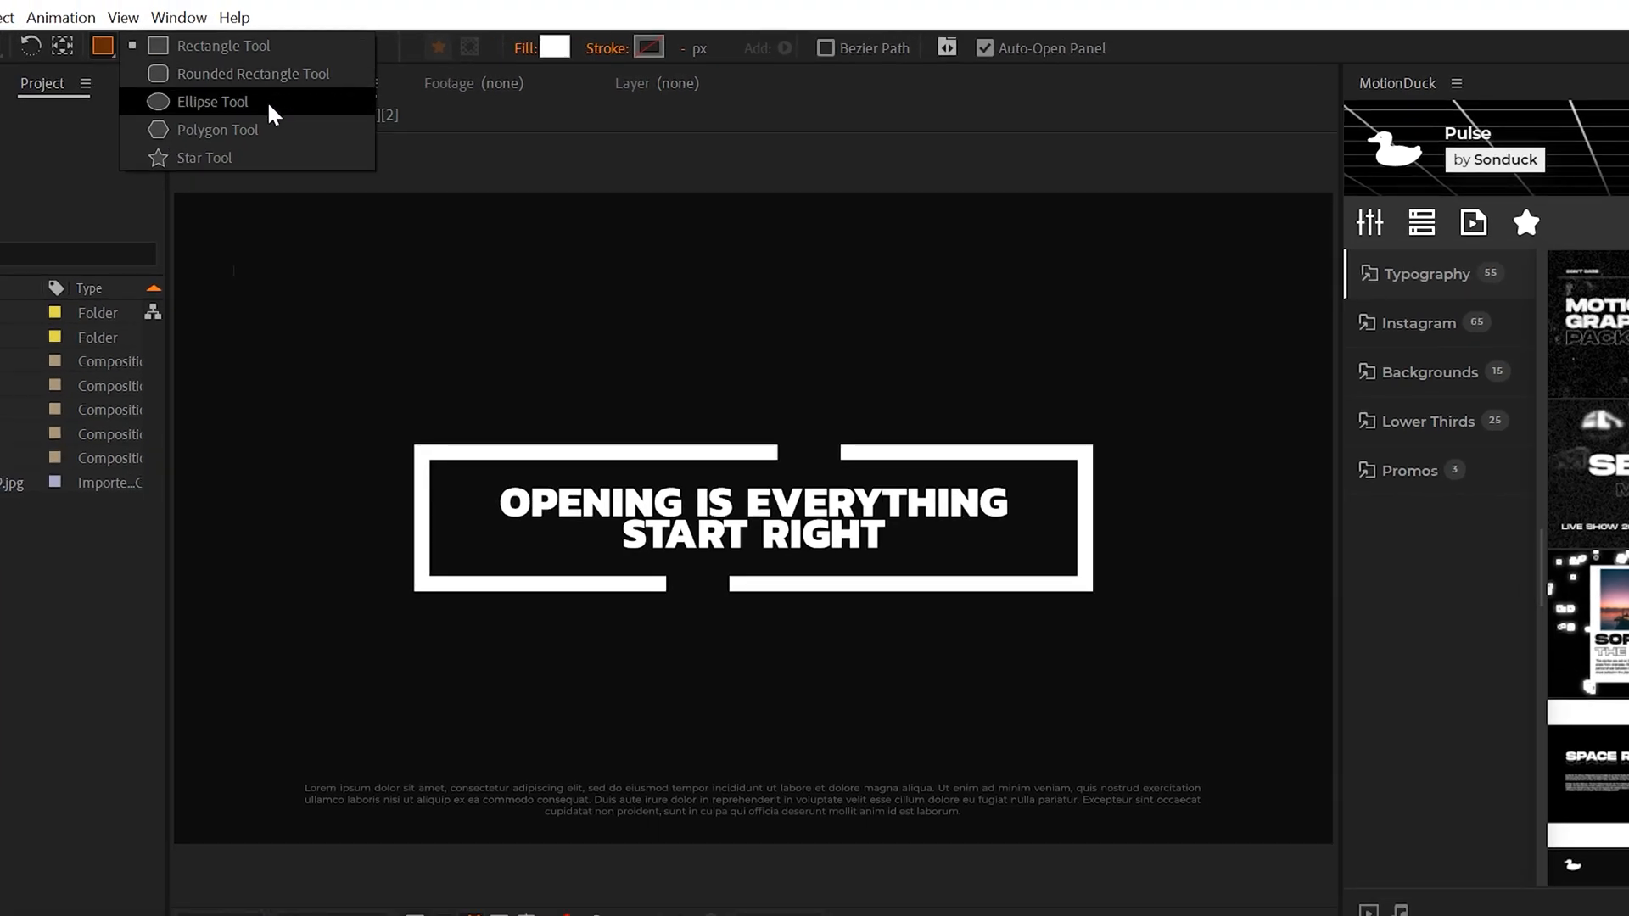
left_click(213, 100)
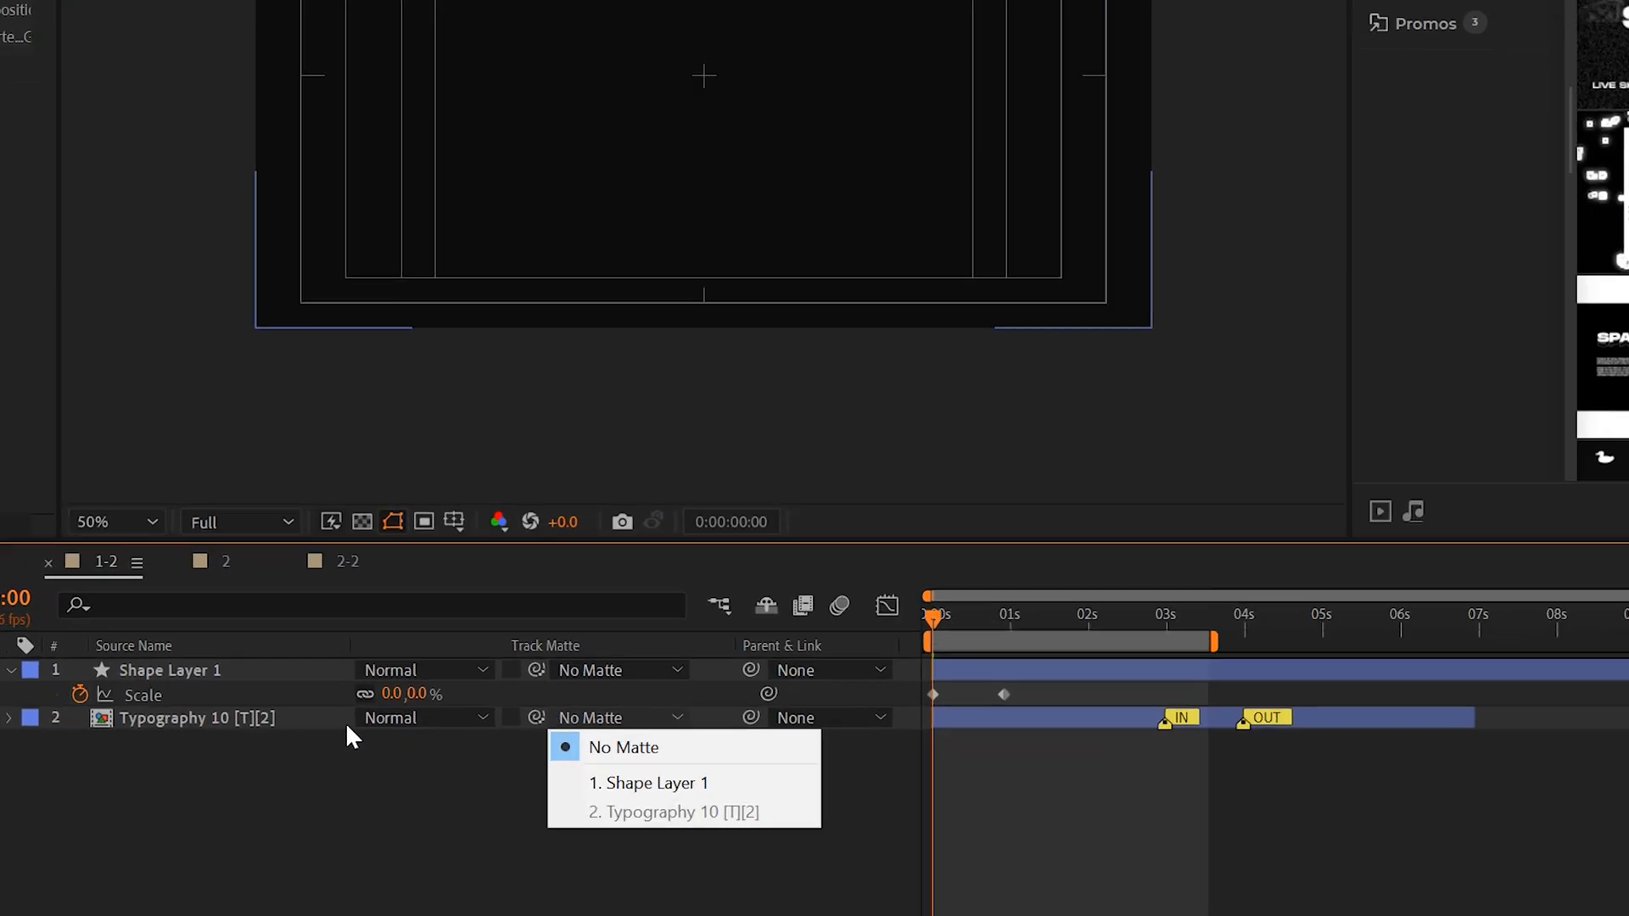
left_click(164, 10)
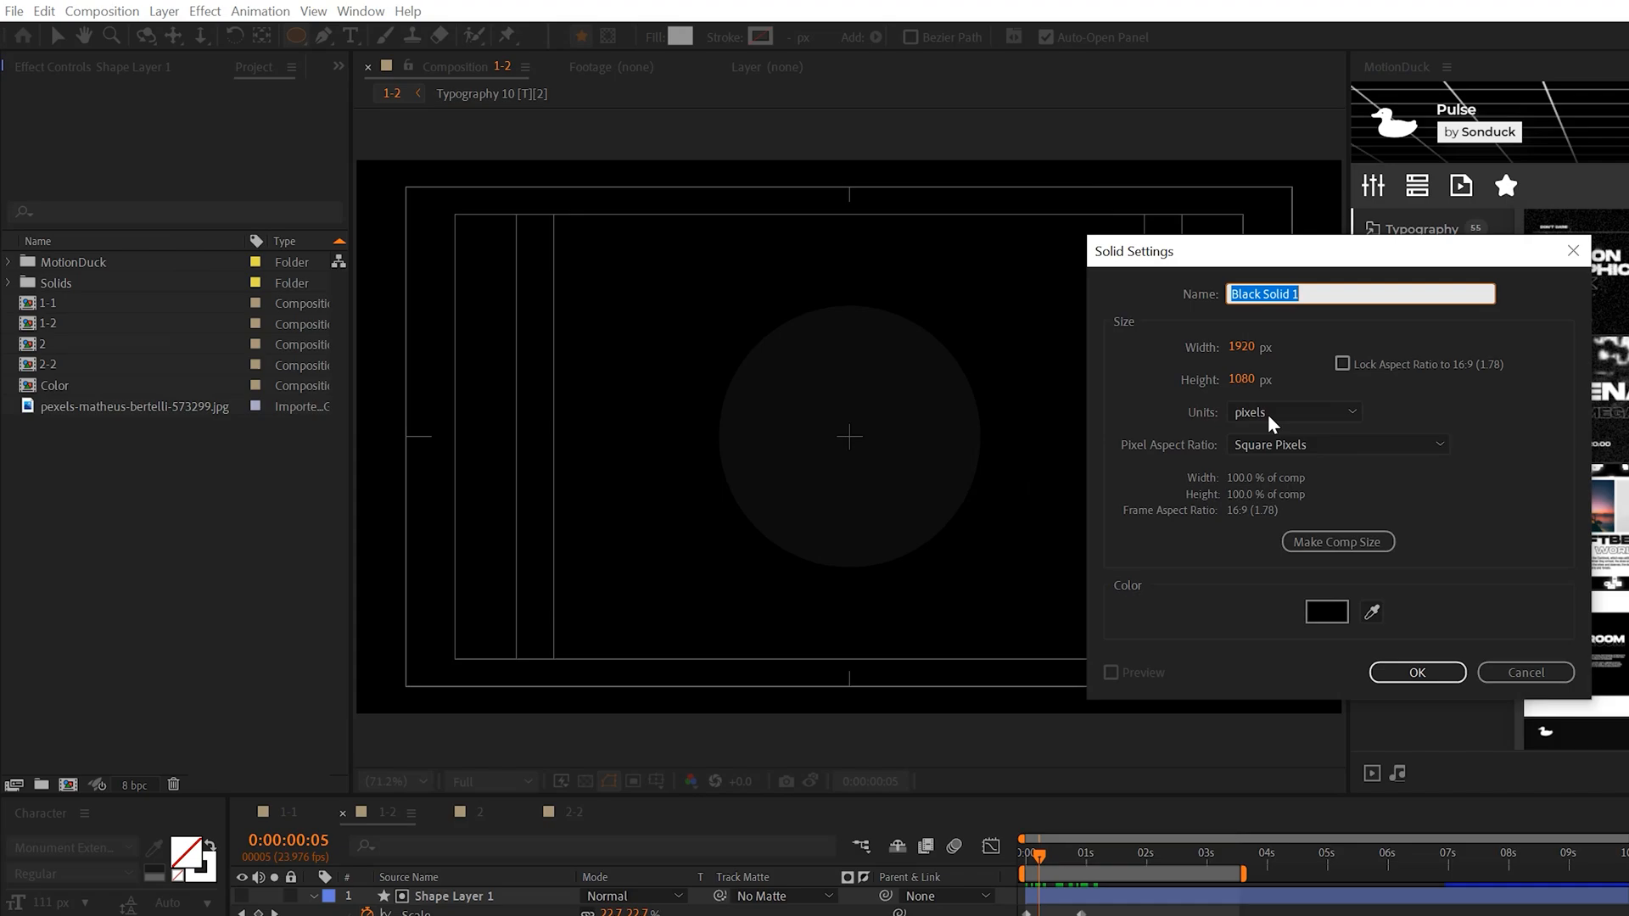
Step: Create a new solid layer coloured white
left_click(1325, 612)
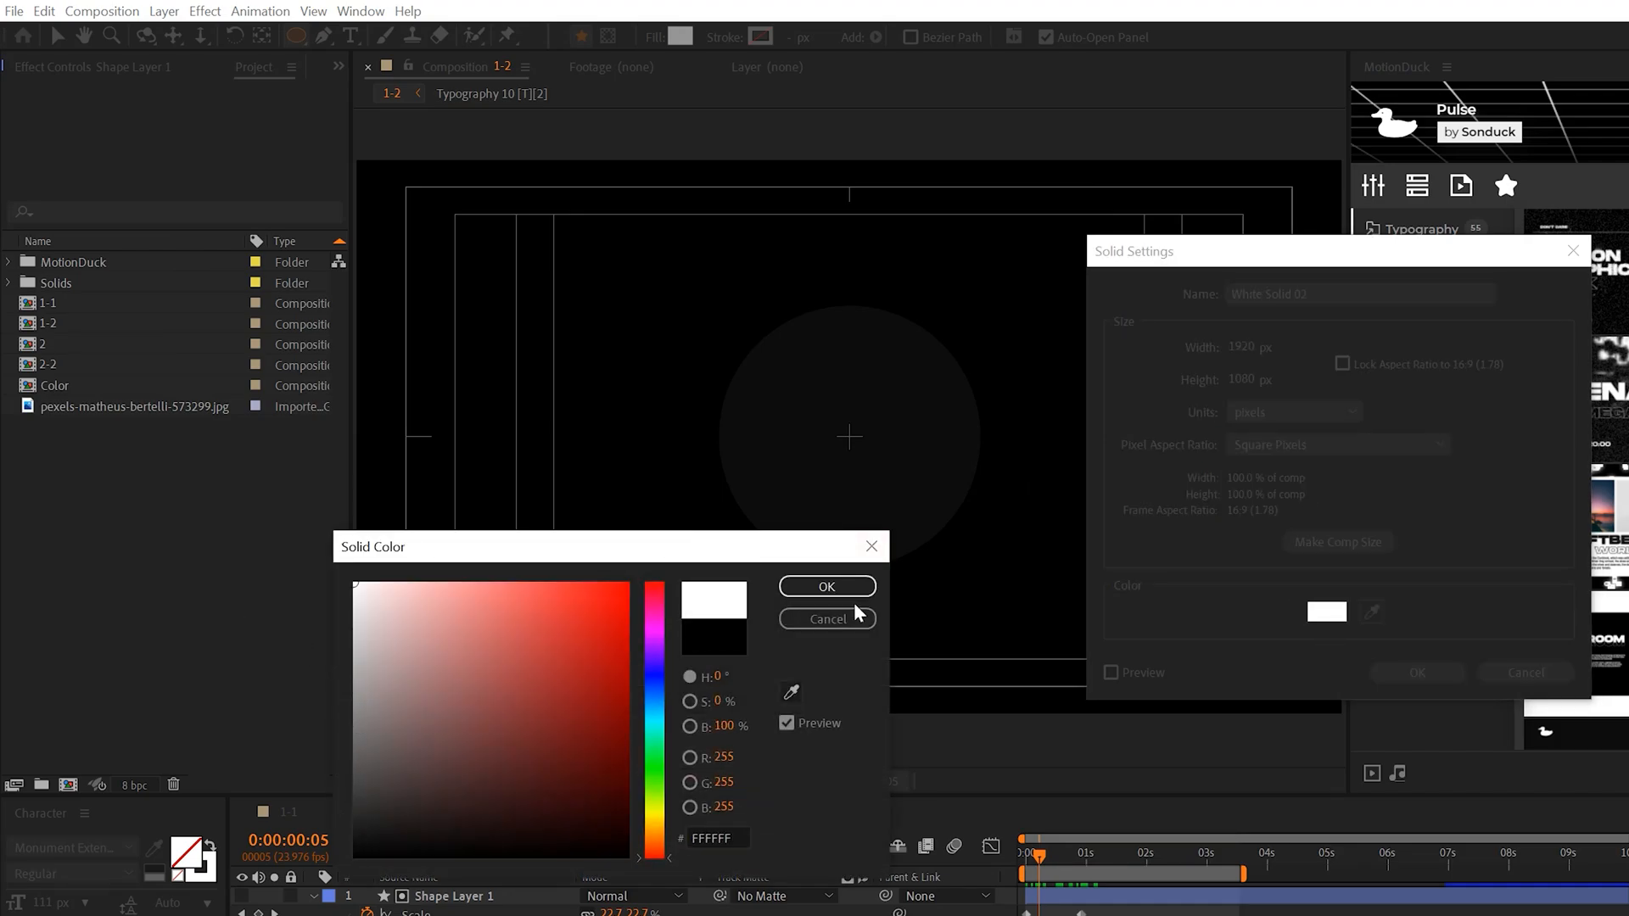
left_click(826, 585)
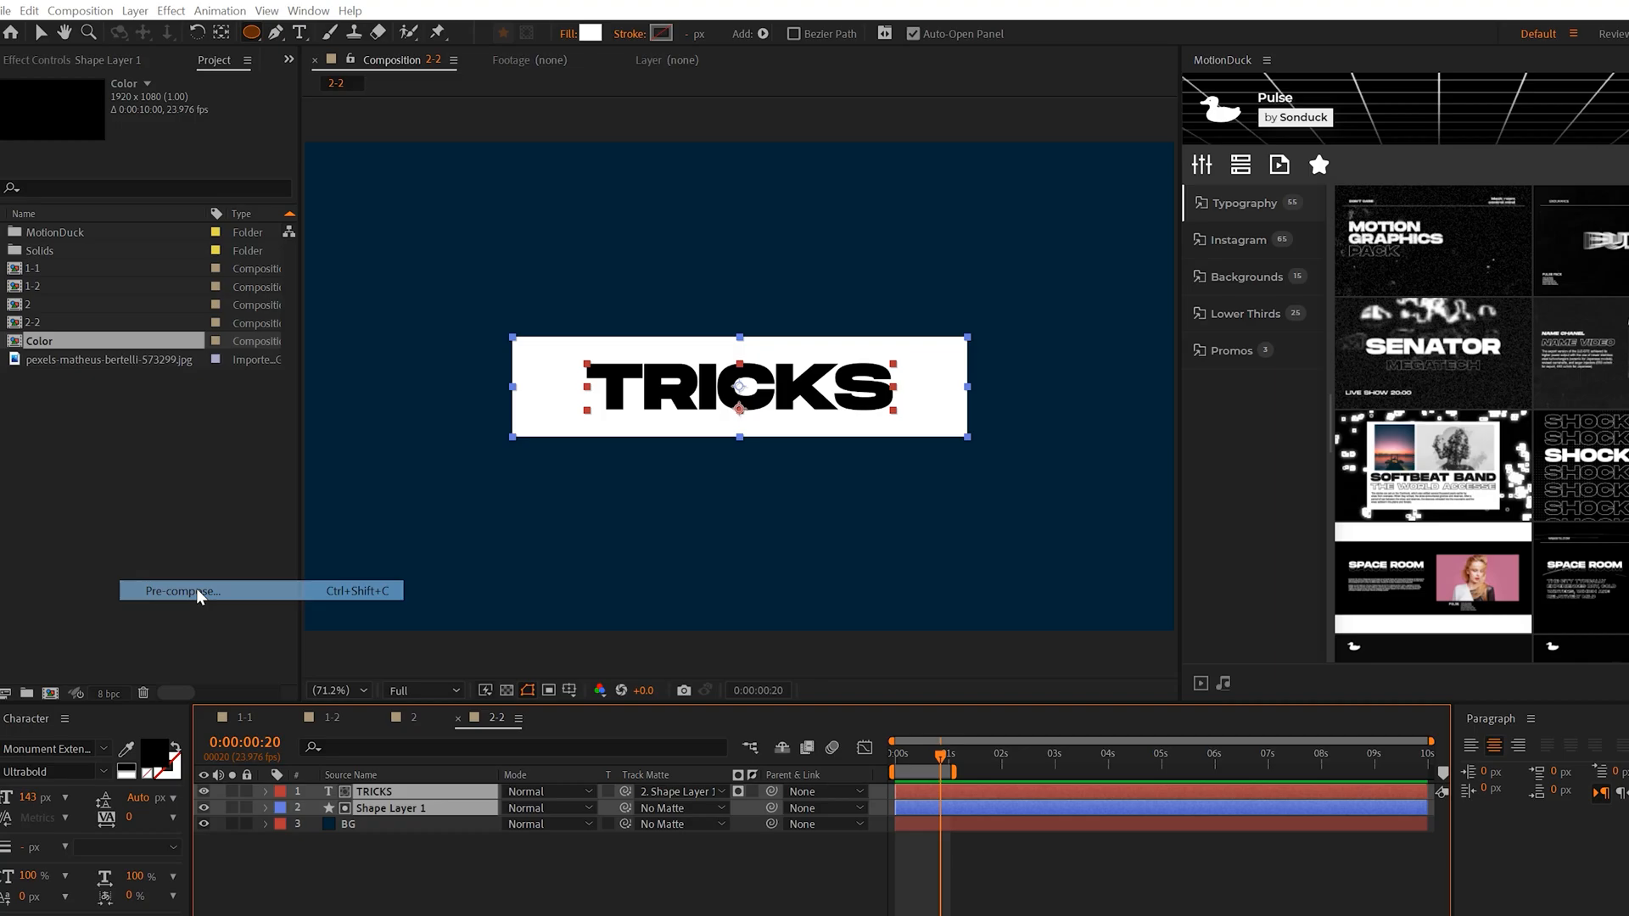
Step: Pre-compose the TRICKS text and shape, then add an orange Fill effect to the graphic
left_click(176, 590)
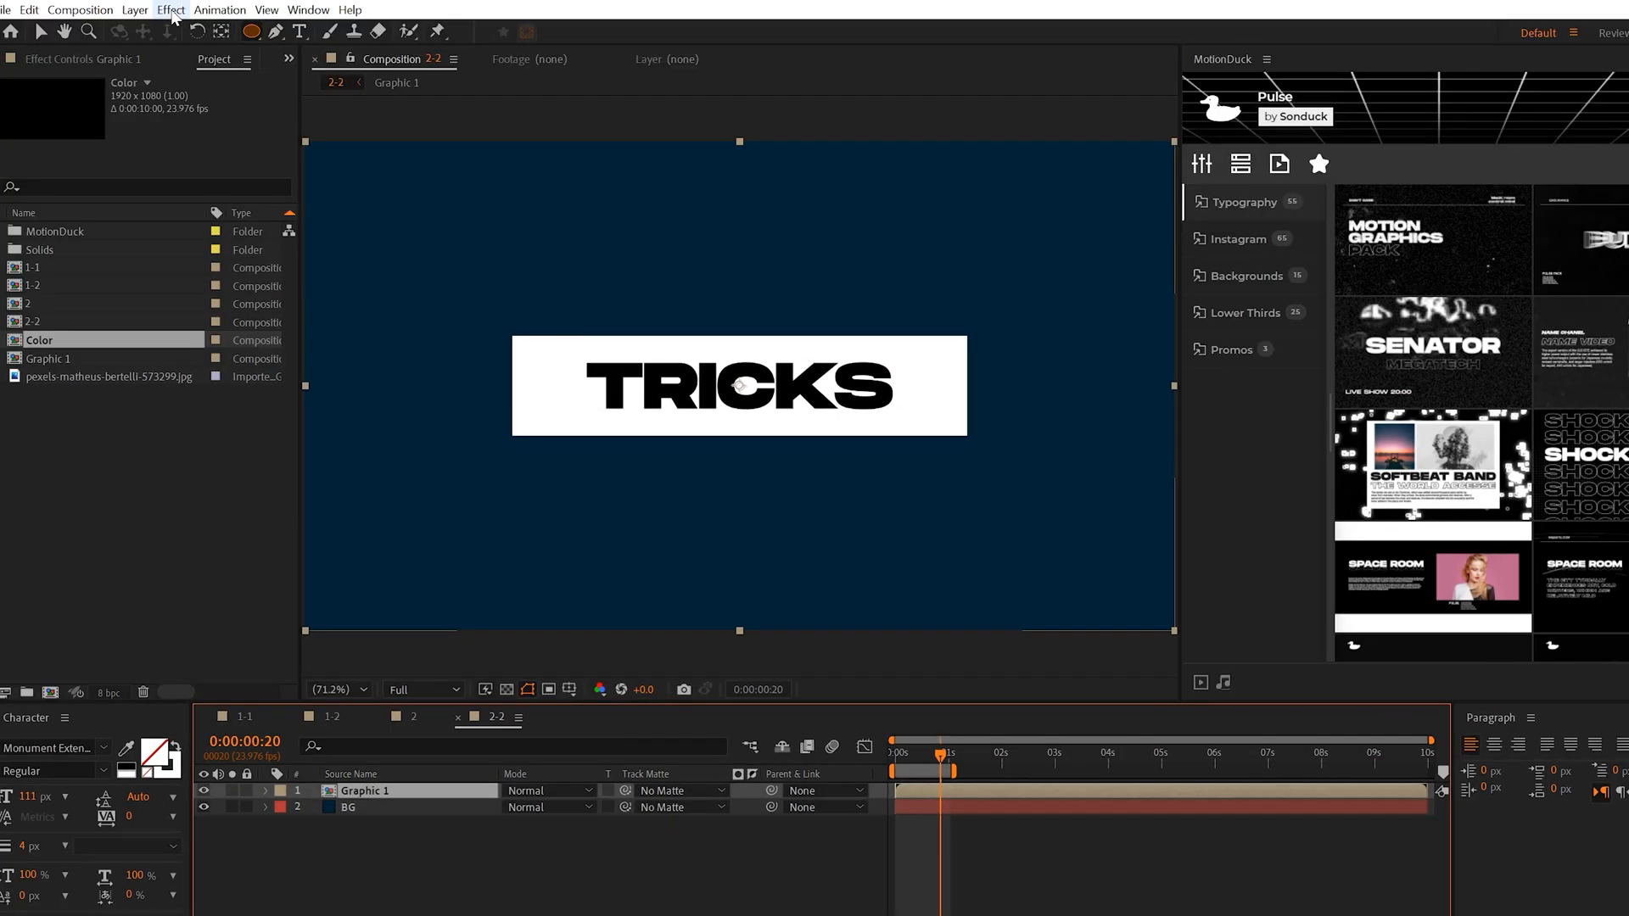
left_click(170, 11)
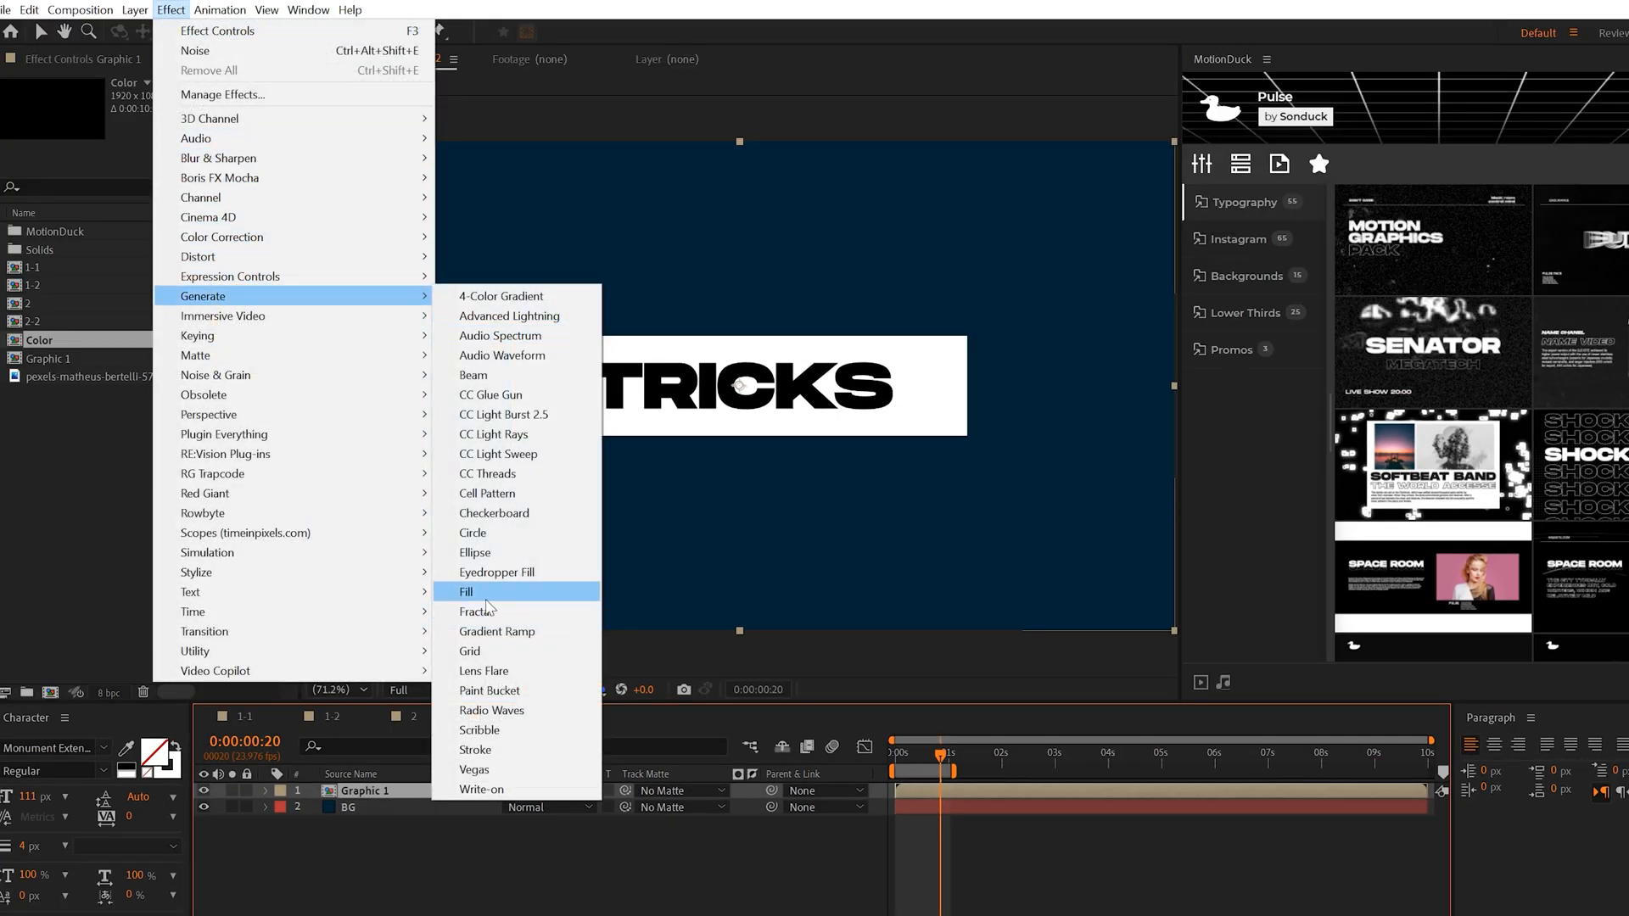
left_click(465, 592)
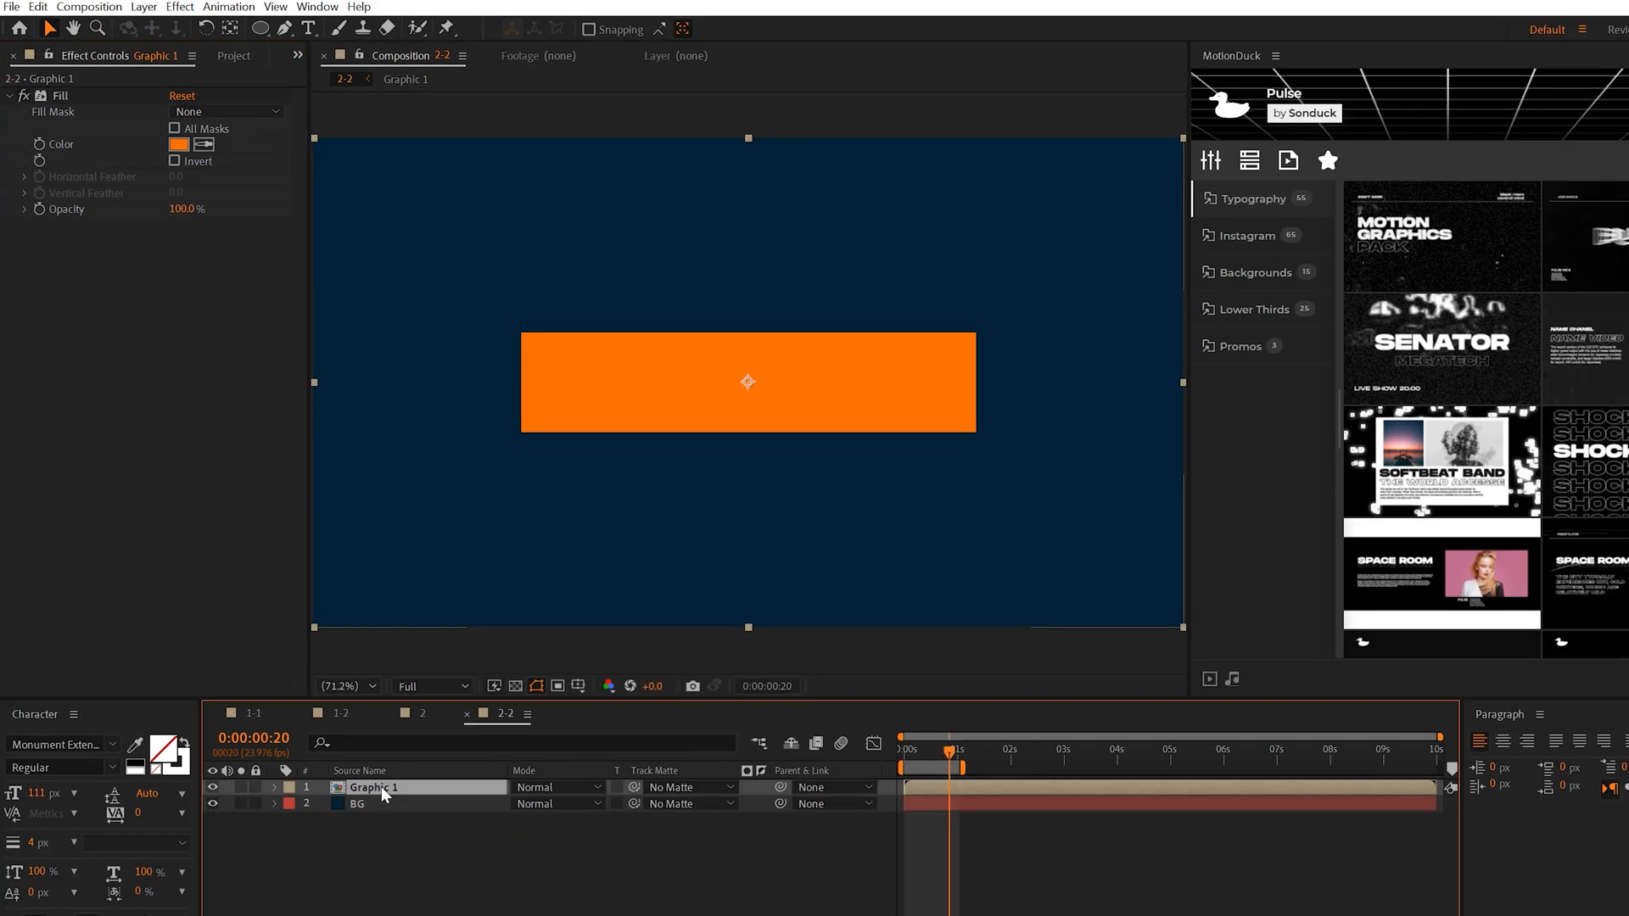
Step: Duplicate the Graphic 1 layer and move on to the Shape Map TUT composition
left_click(37, 7)
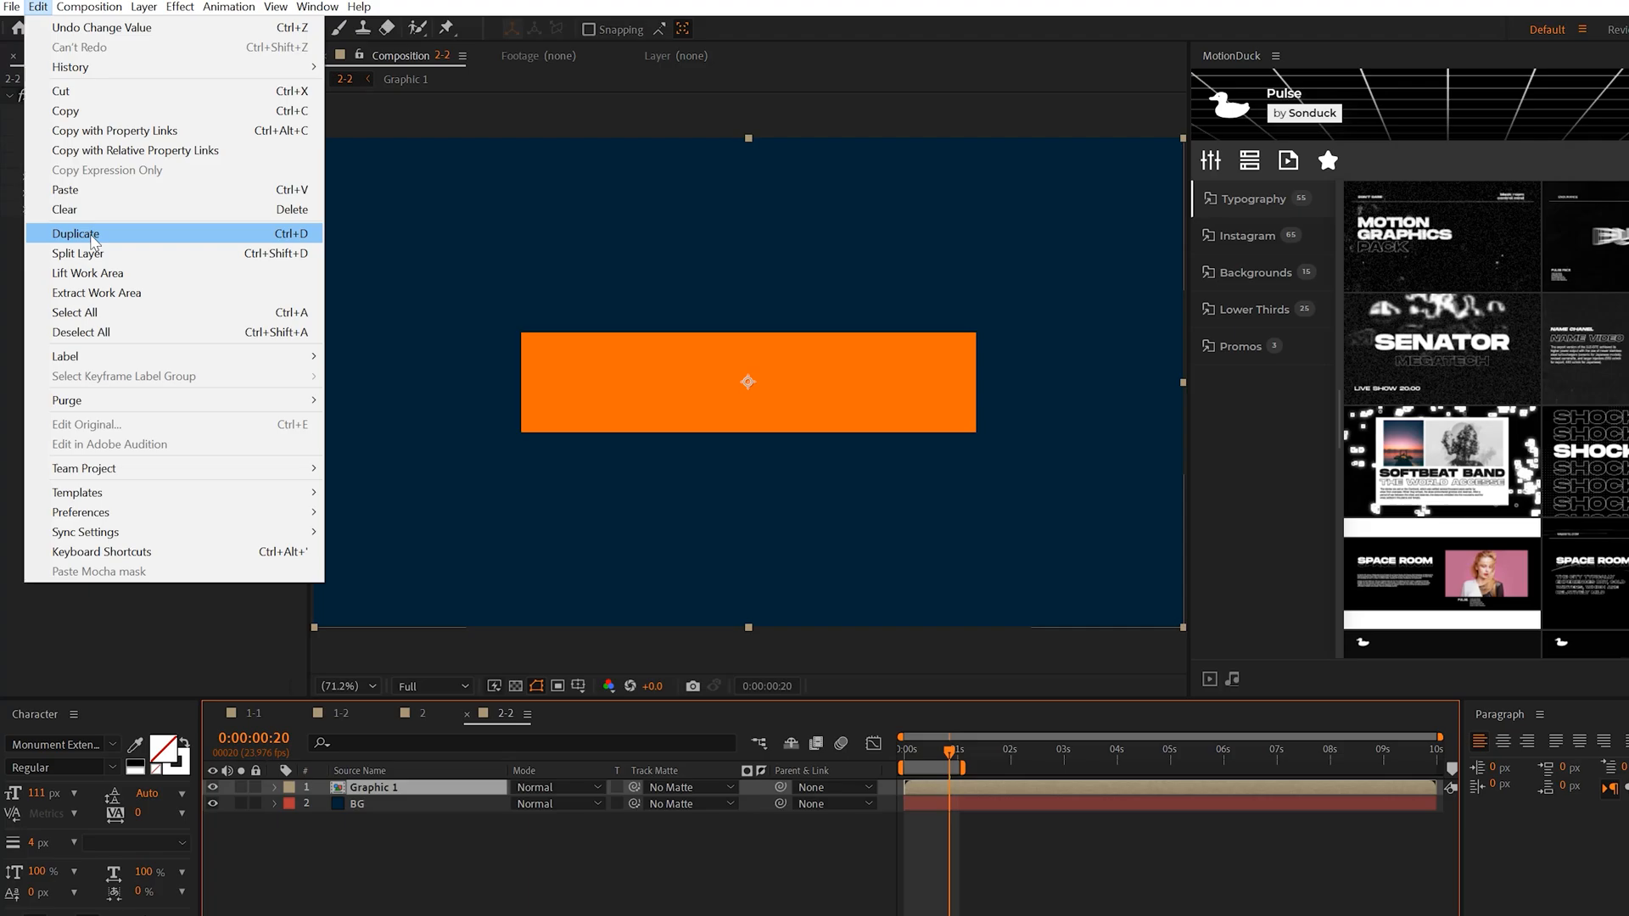
left_click(76, 232)
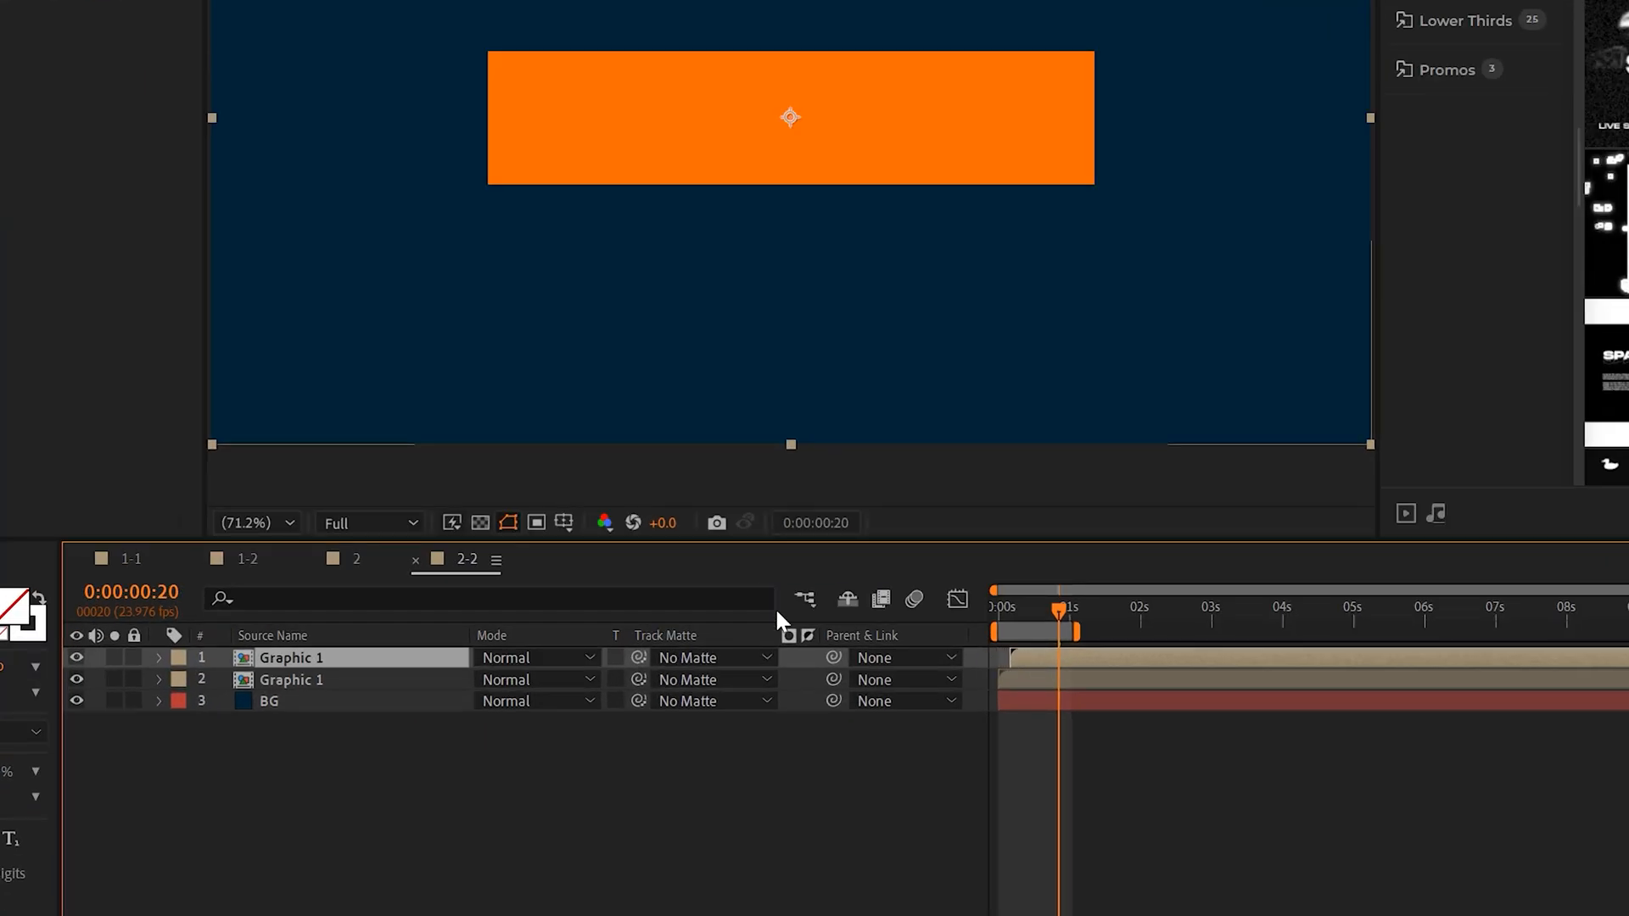
left_click(235, 193)
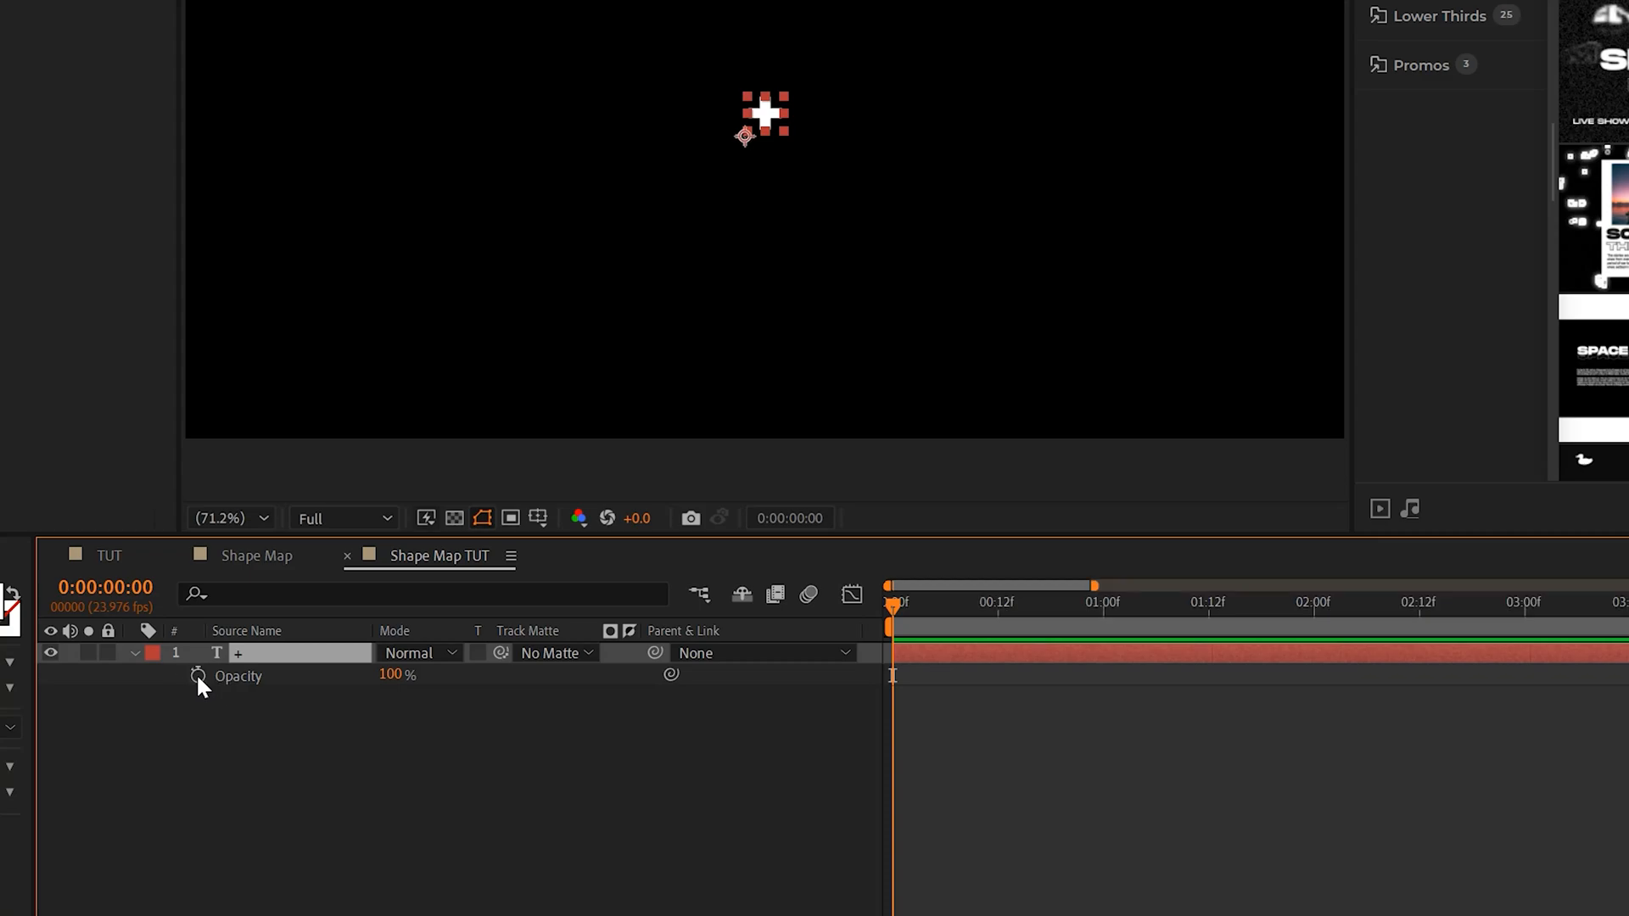
Step: Keyframe the plus sign's Opacity and add a loopOut expression so it flickers
left_click(197, 677)
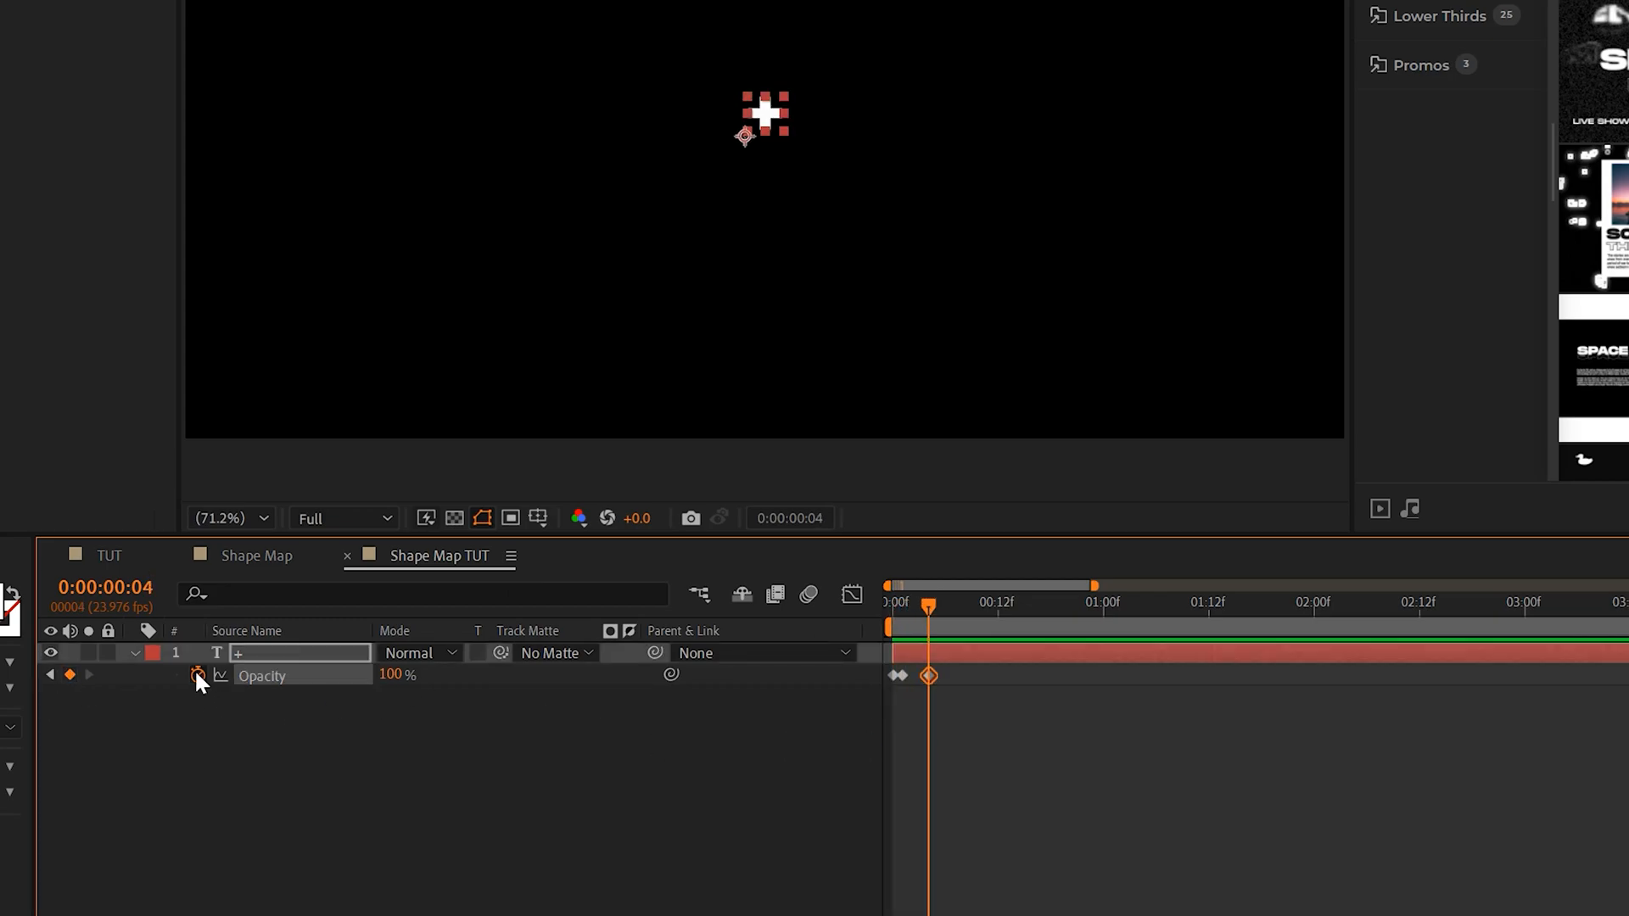
type("loop0")
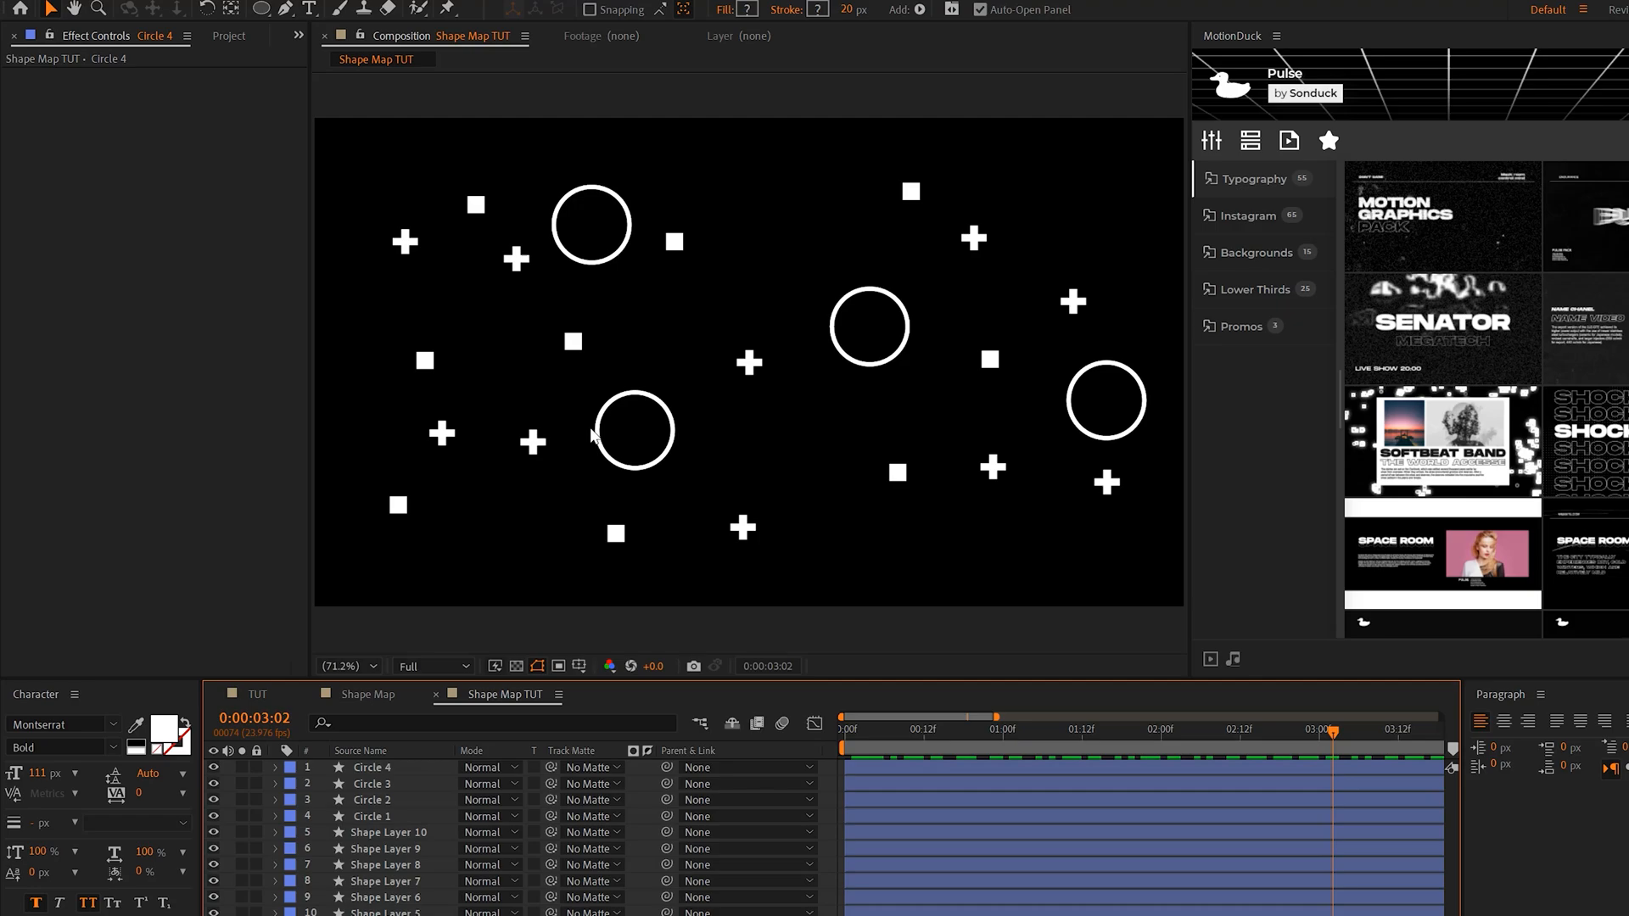
left_click(1104, 400)
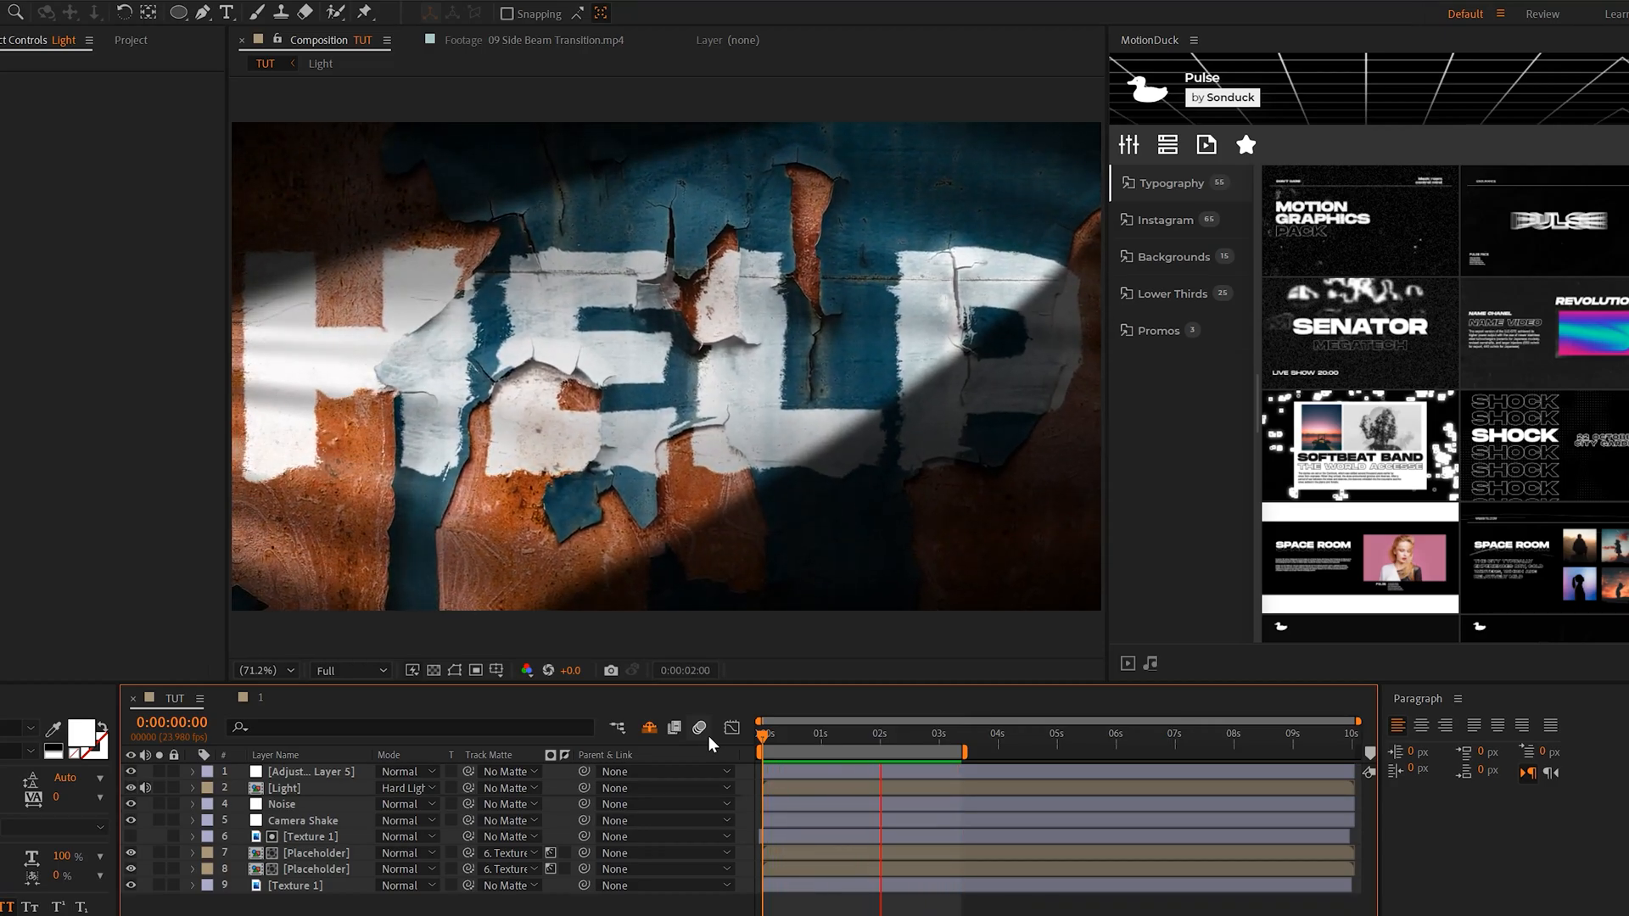
Step: Add an adjustment layer over TOPO with CC Vignette darkening the edges, amount 240
left_click(71, 17)
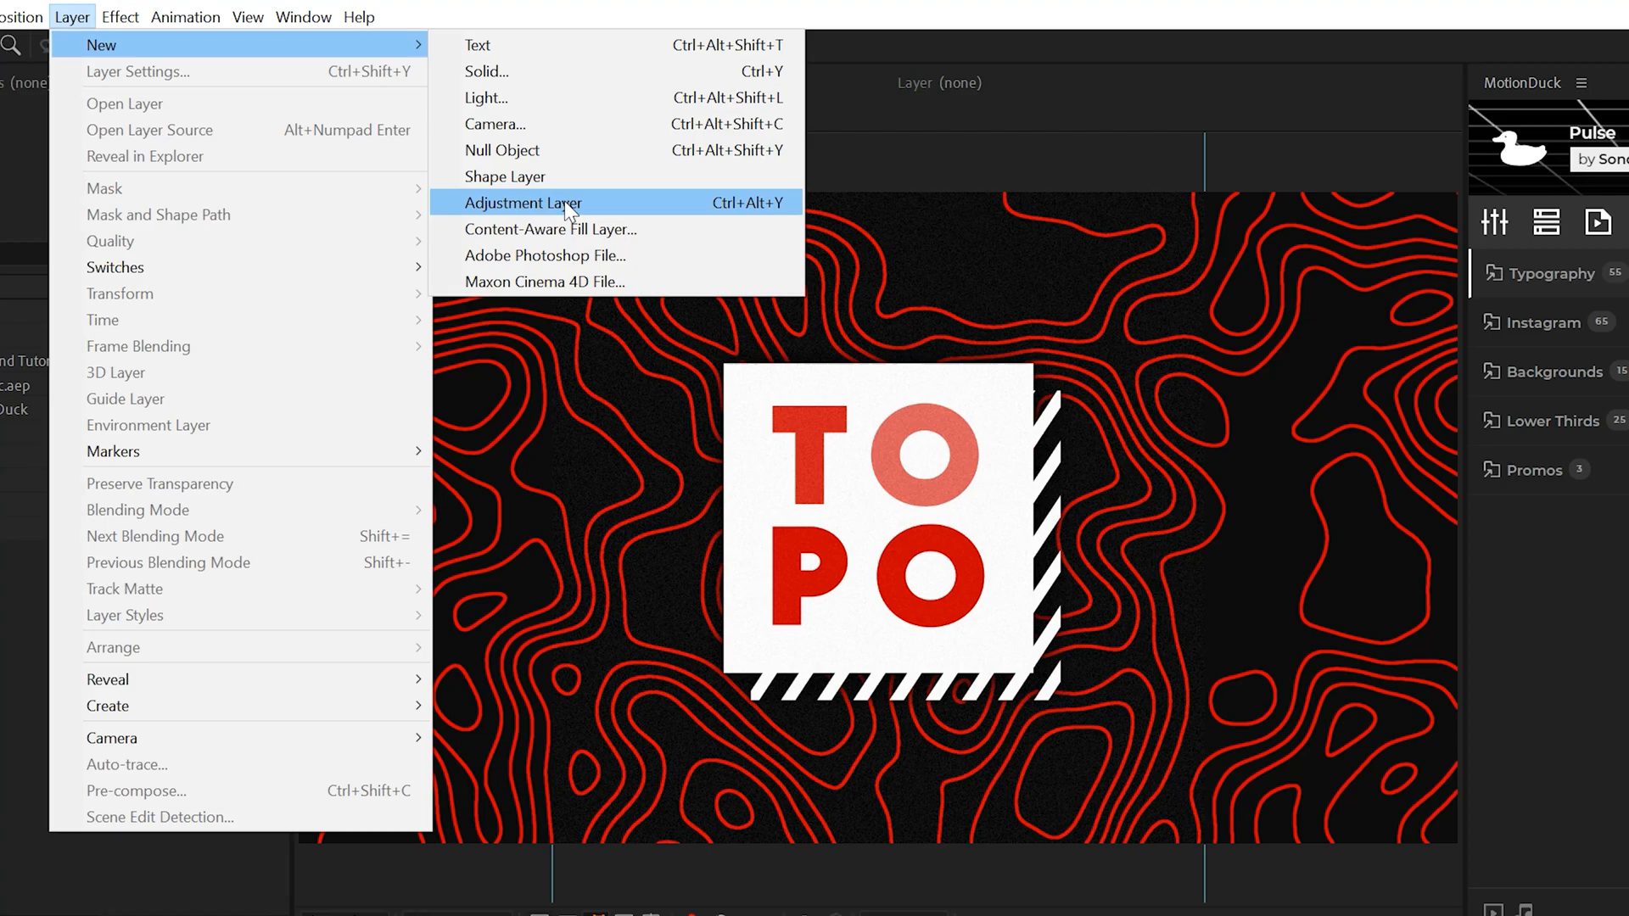
left_click(118, 17)
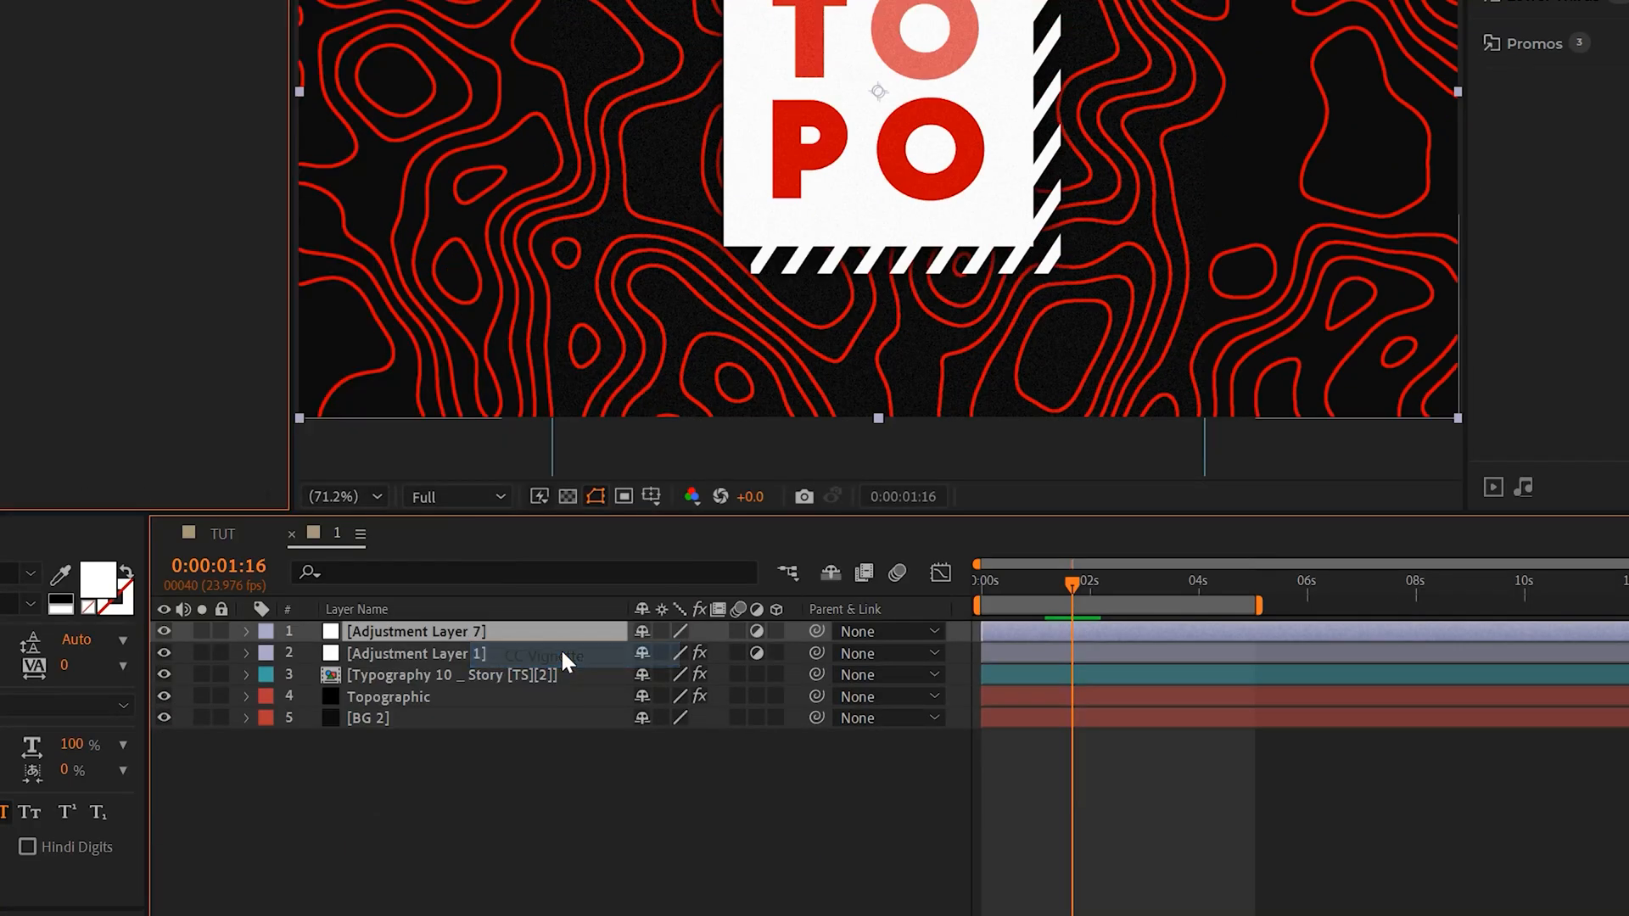
double_click(414, 631)
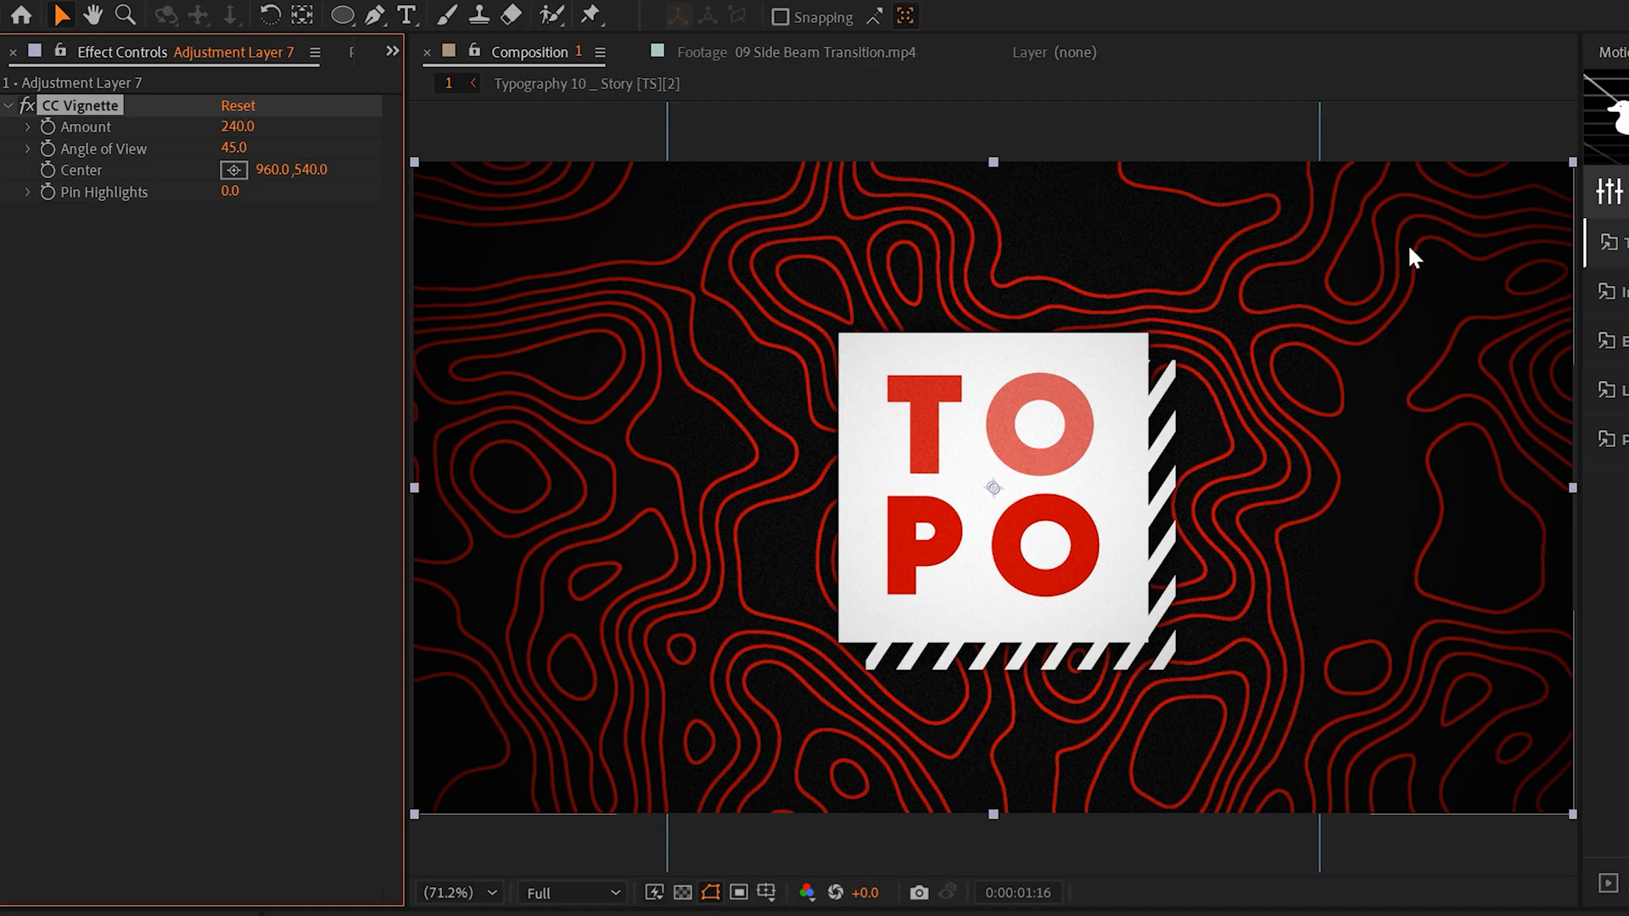
mouse_move(1413, 245)
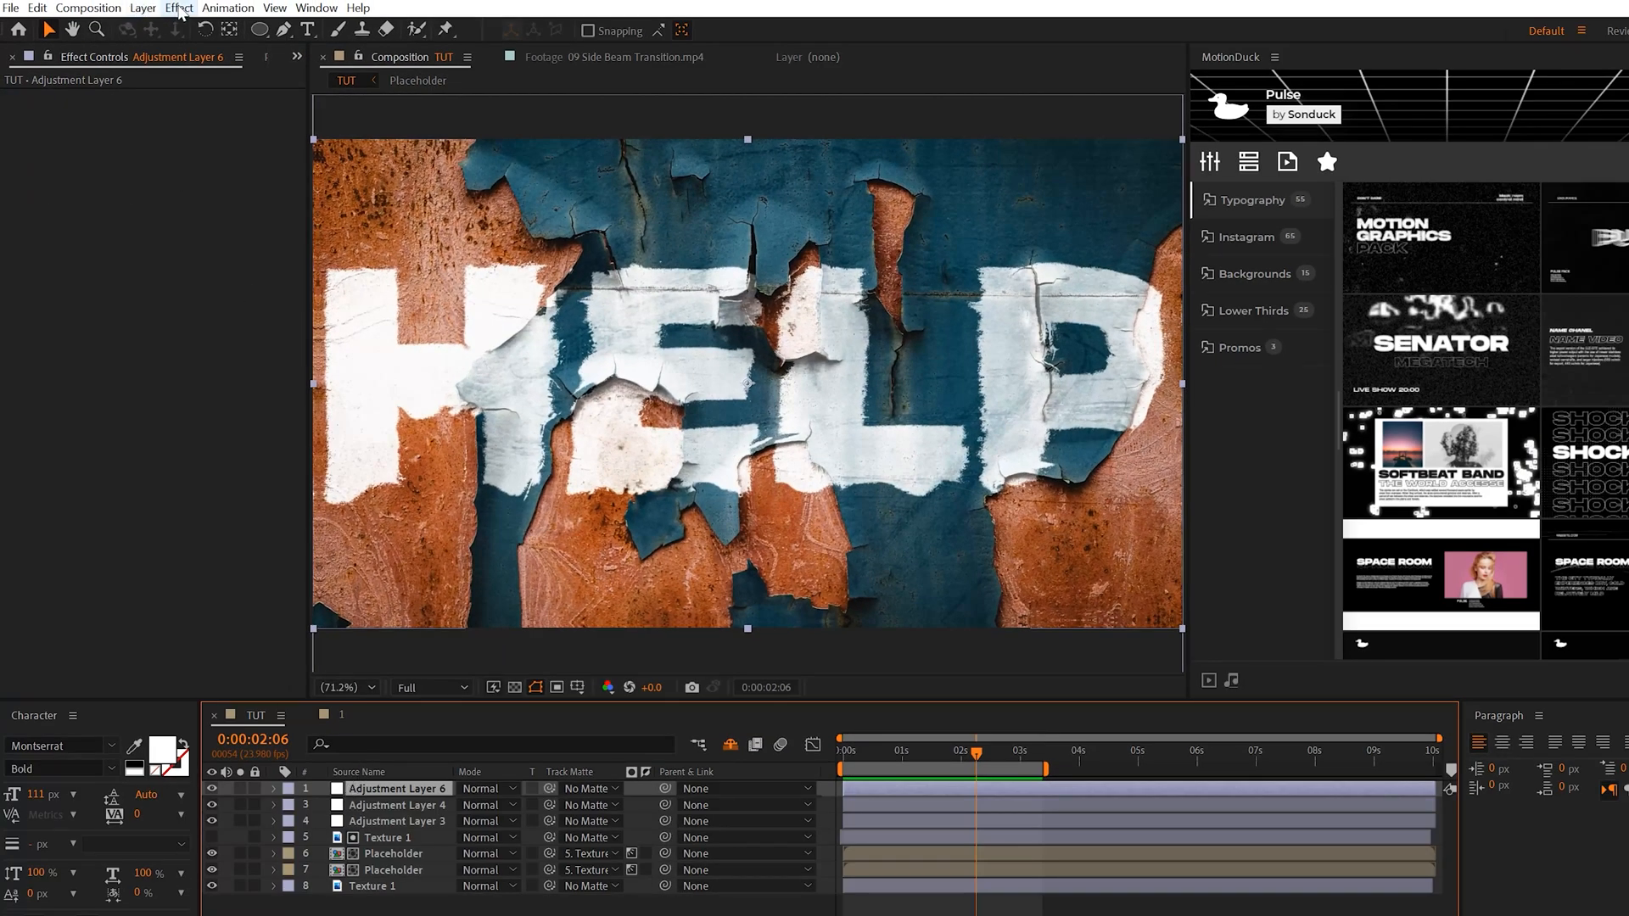
Step: Apply CC Spotlight to Adjustment Layer 6 and move the beam over the HELP lettering
left_click(178, 7)
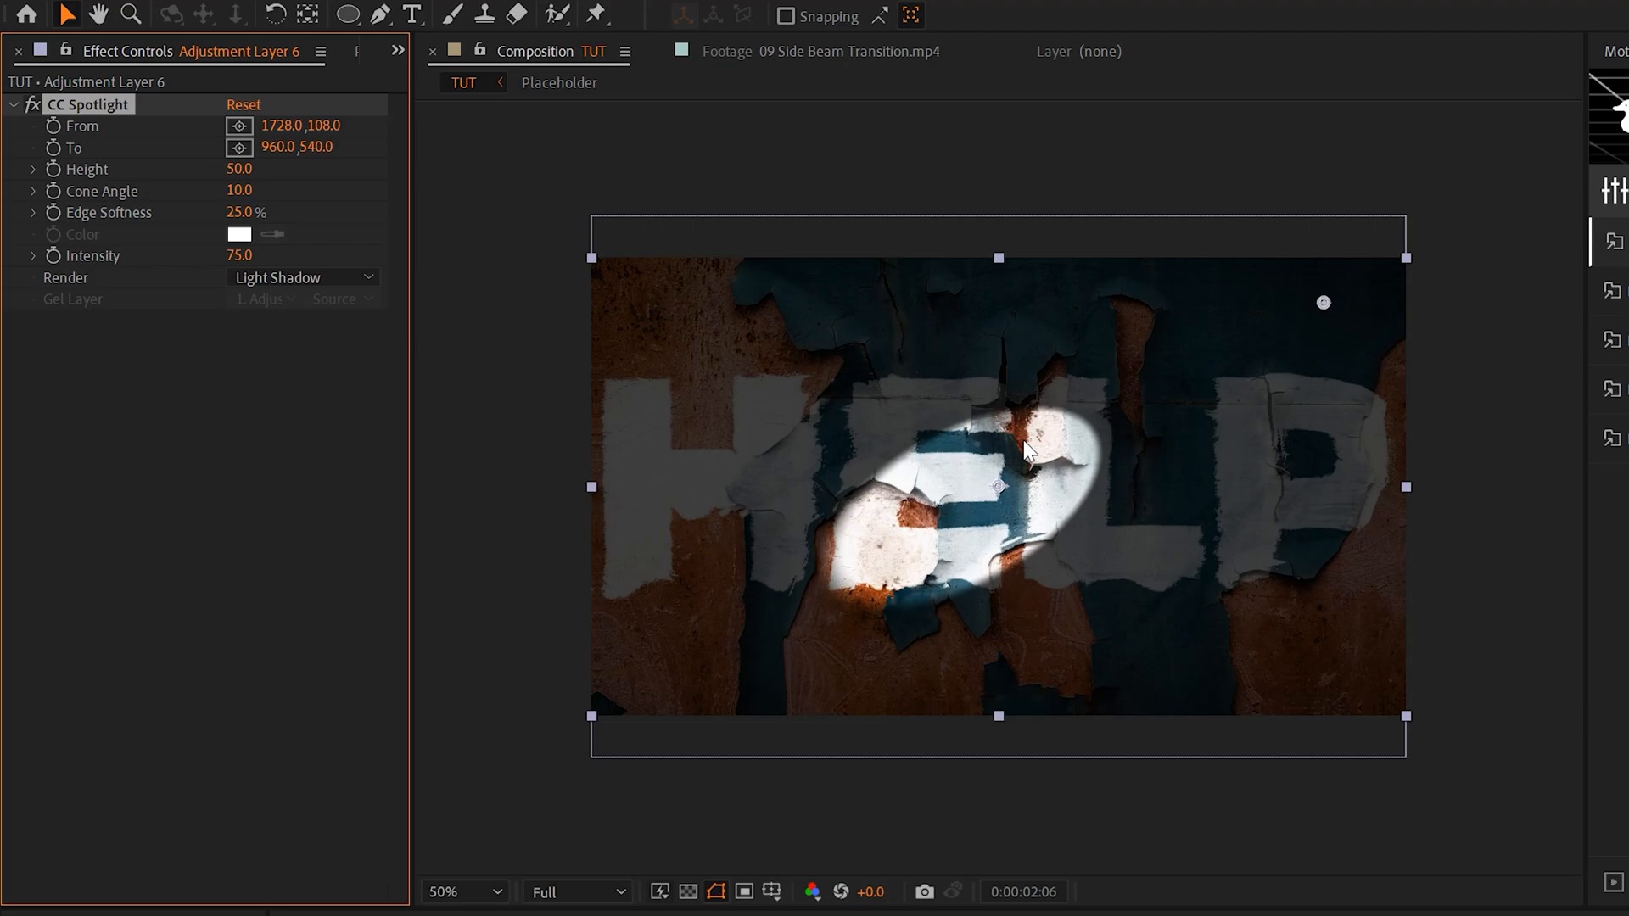
left_click_drag(1023, 451, 887, 484)
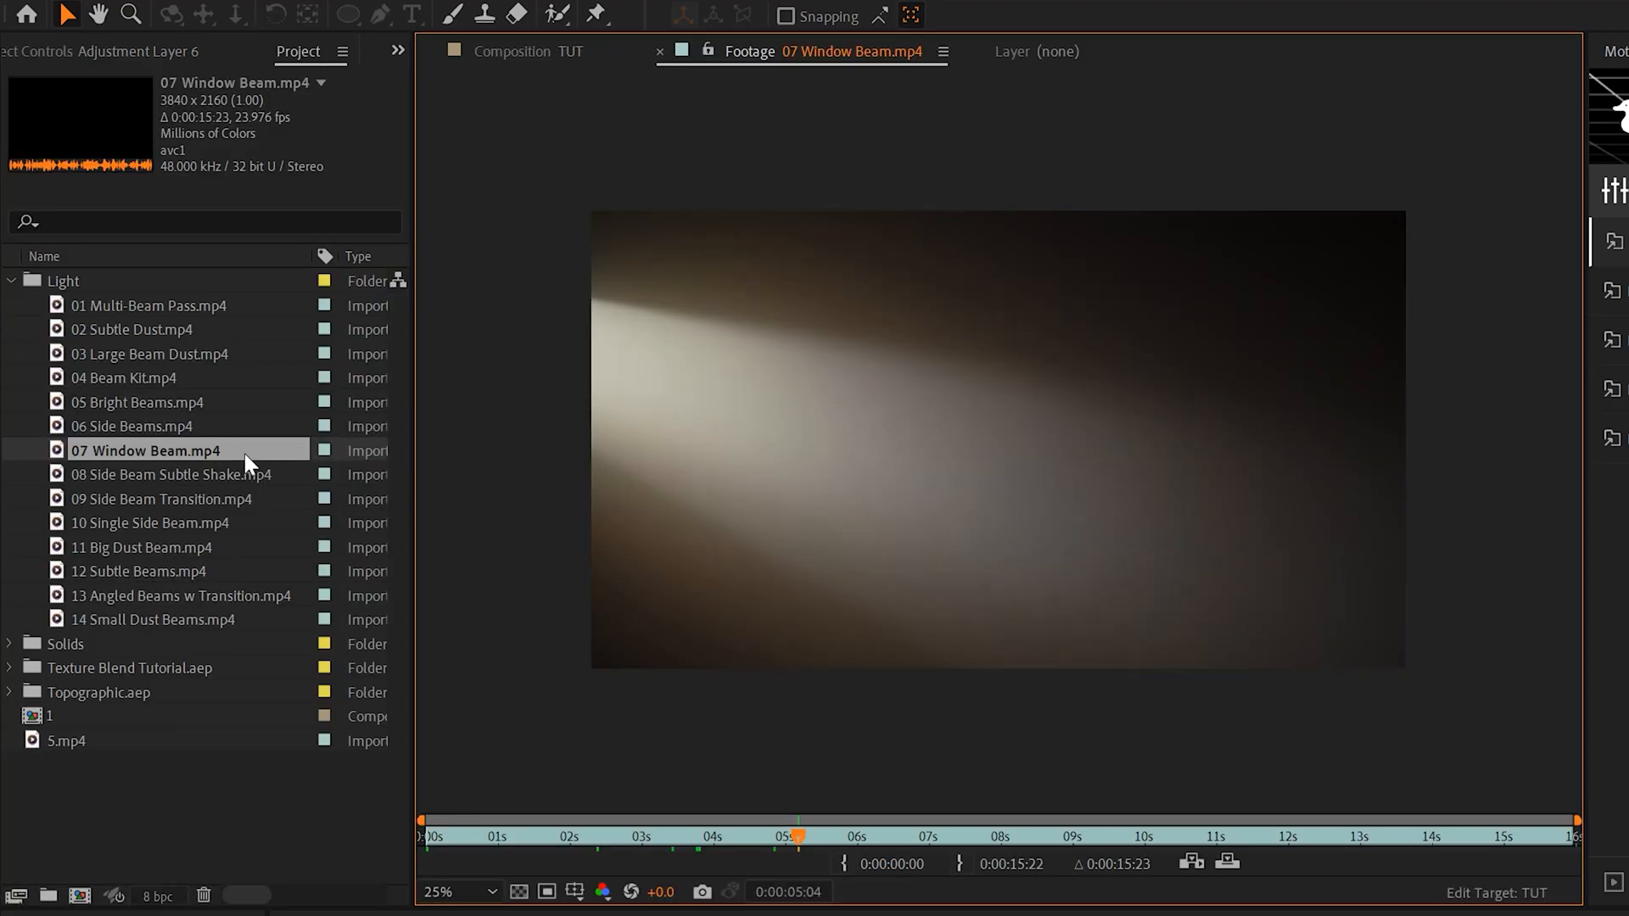
Step: Add 08 Side Beam Subtle Shake.mp4 to TUT and blend it in Hard Light
left_click(172, 474)
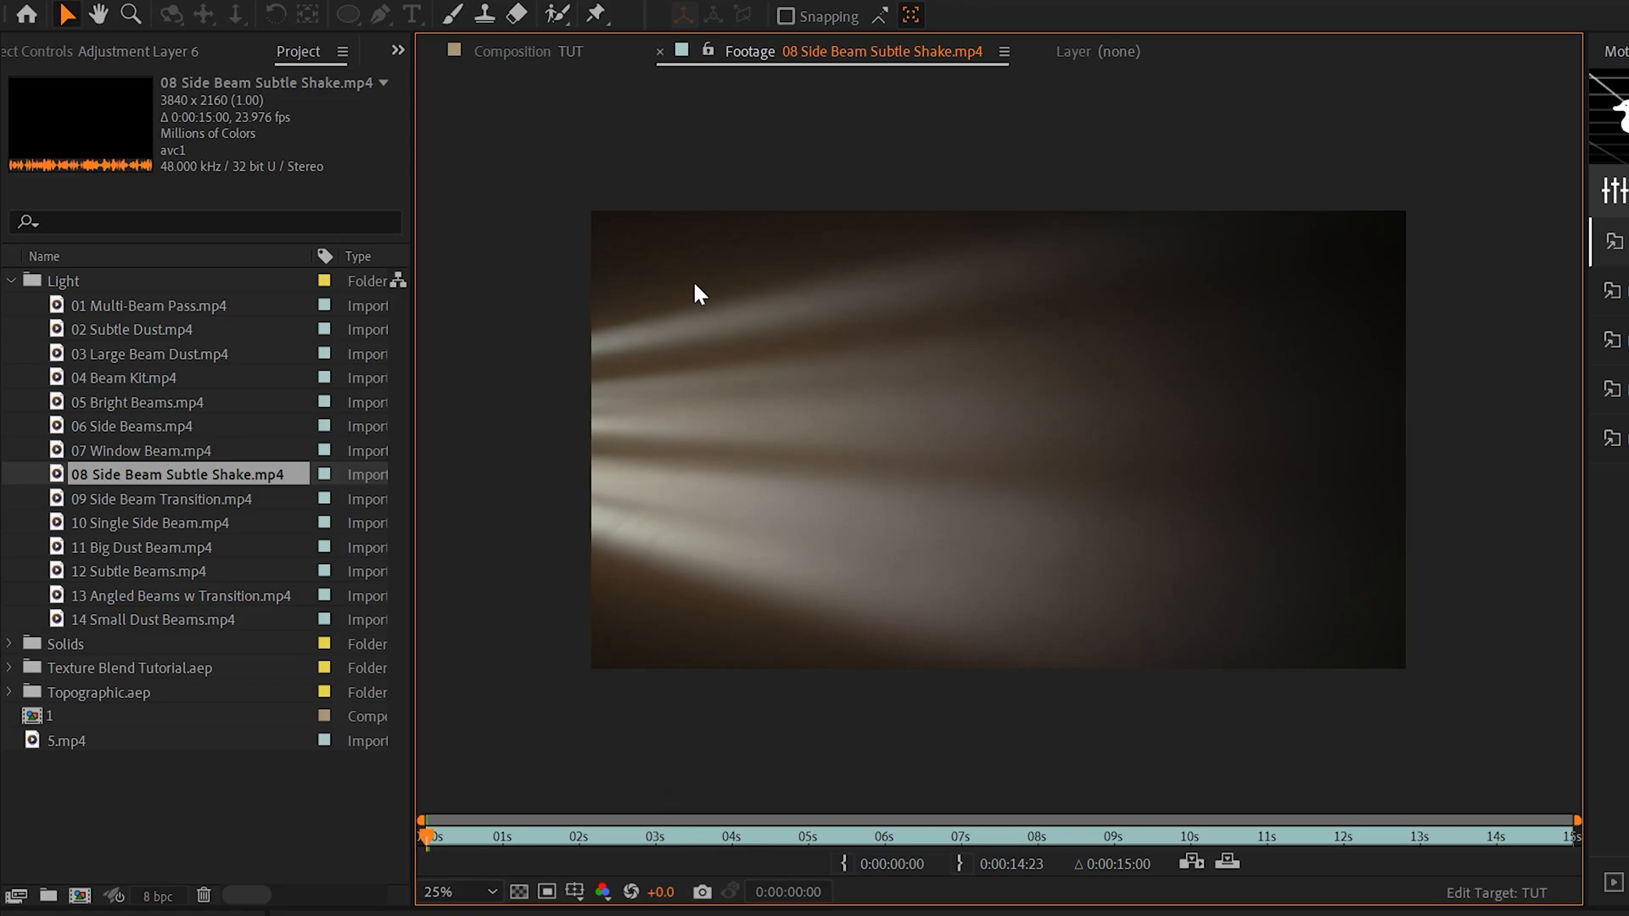
mouse_move(704, 689)
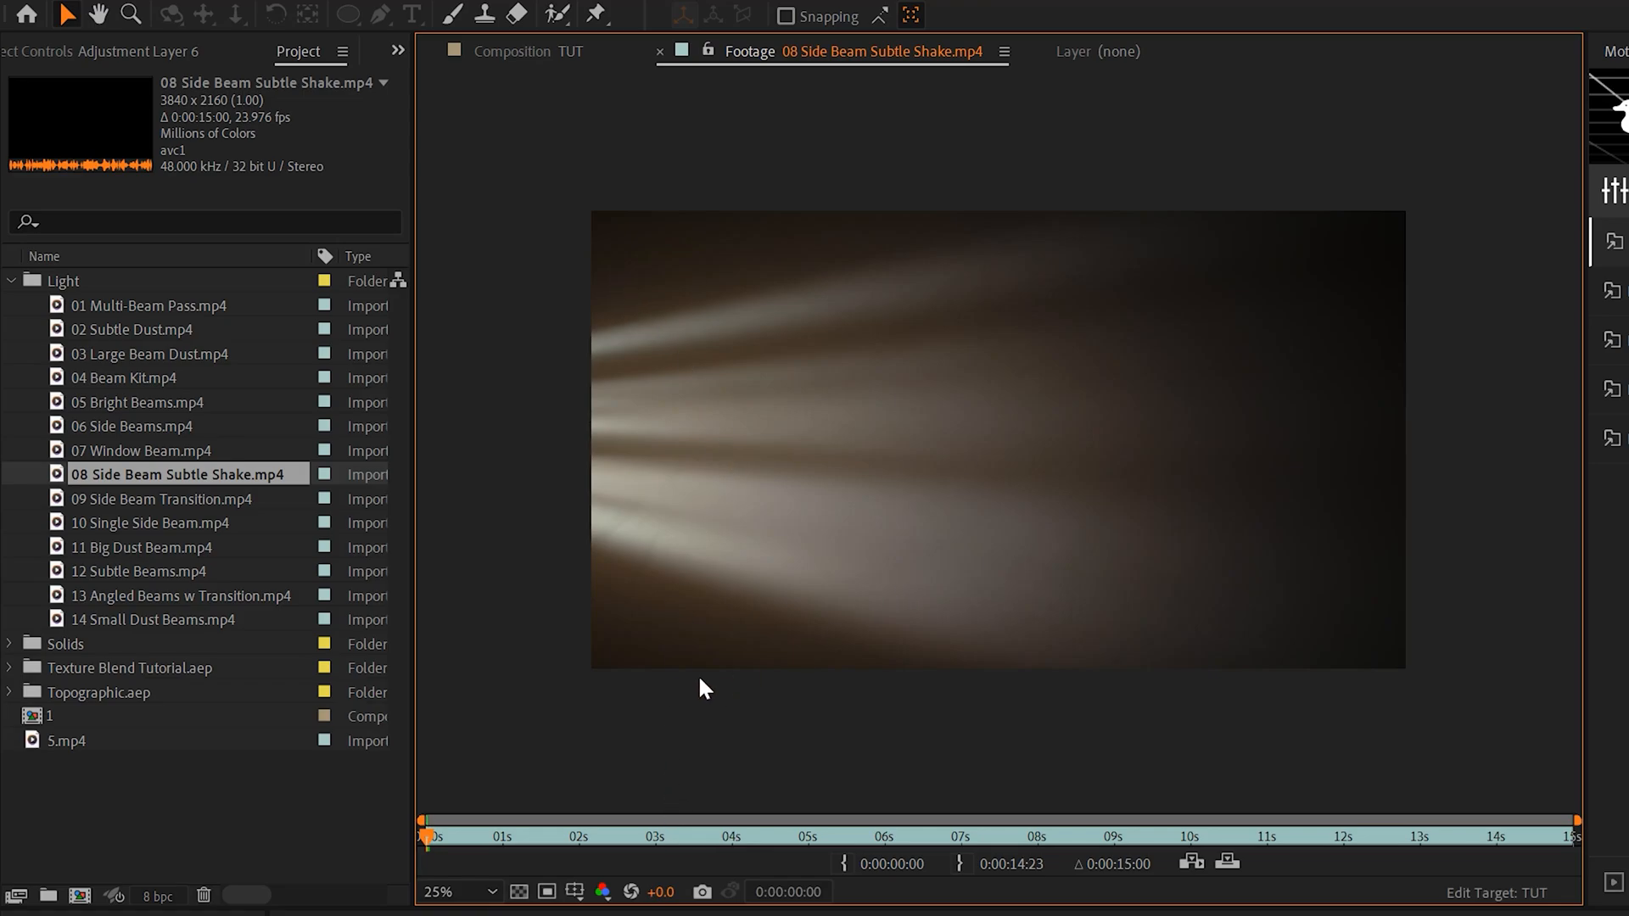
left_click(524, 51)
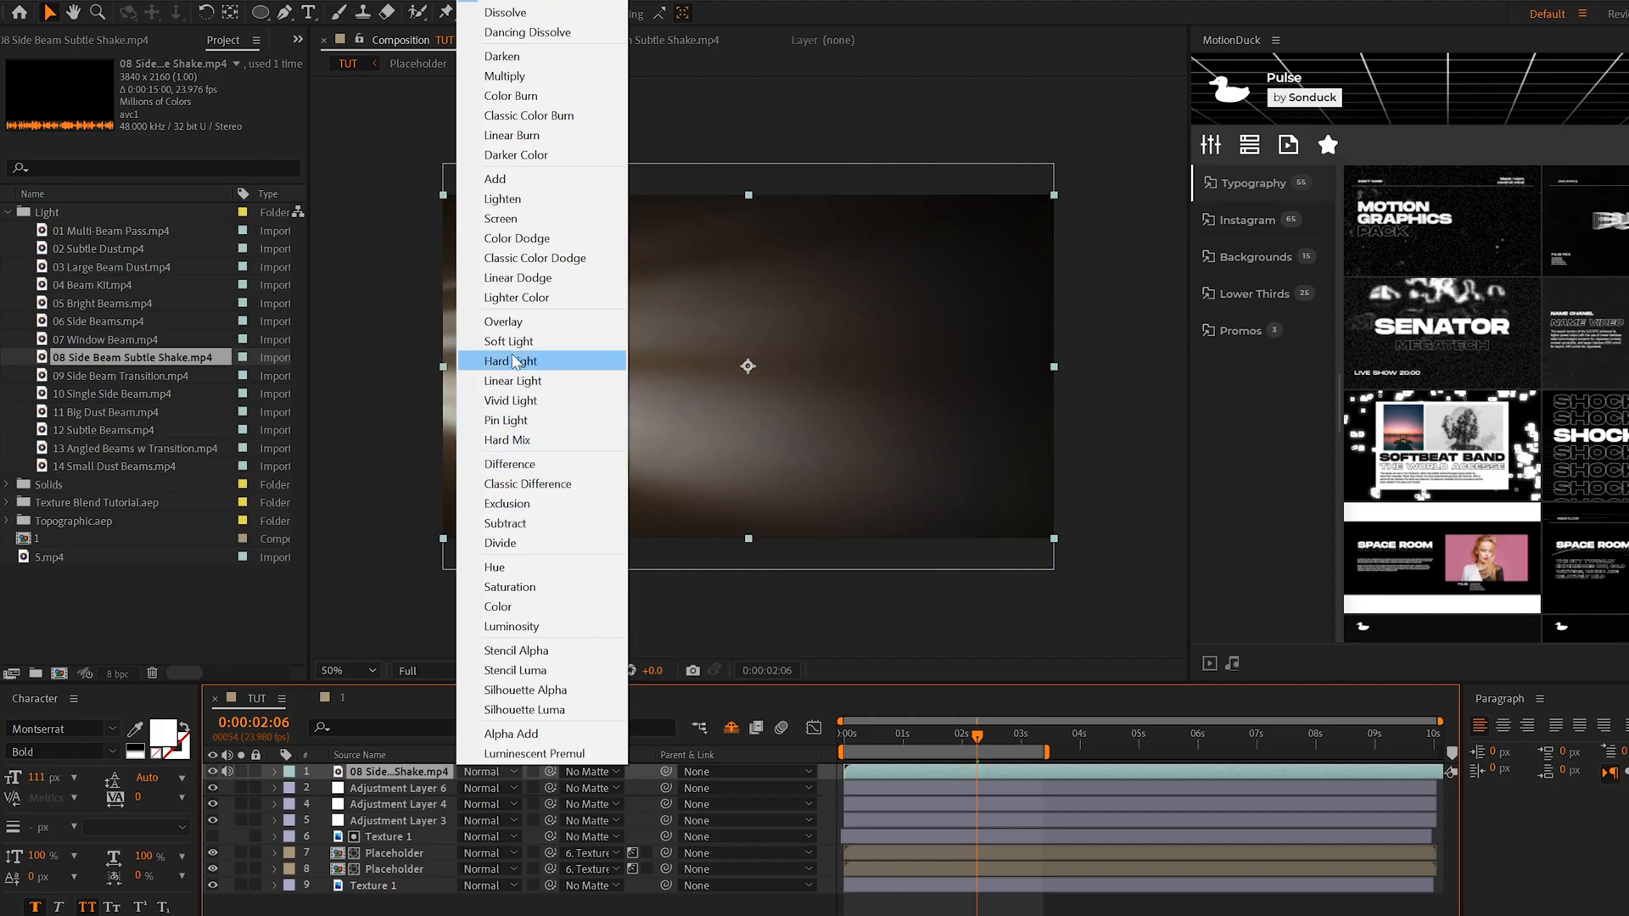
left_click(511, 360)
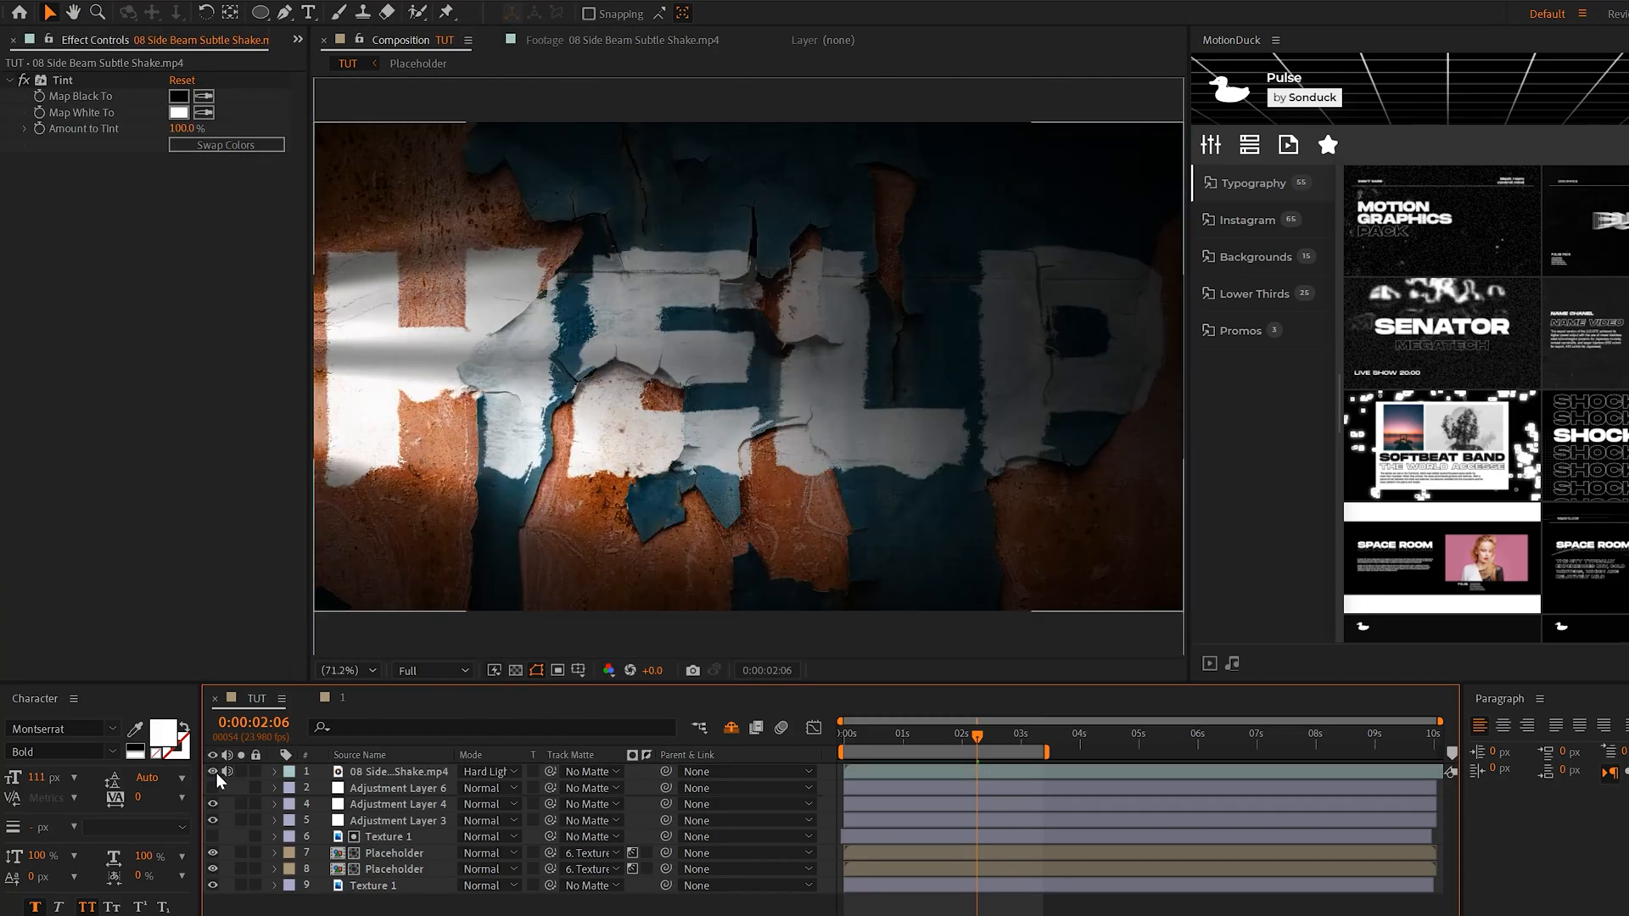
Step: Duplicate and precompose the beam clip as Light, blended in Lighten mode
left_click(397, 770)
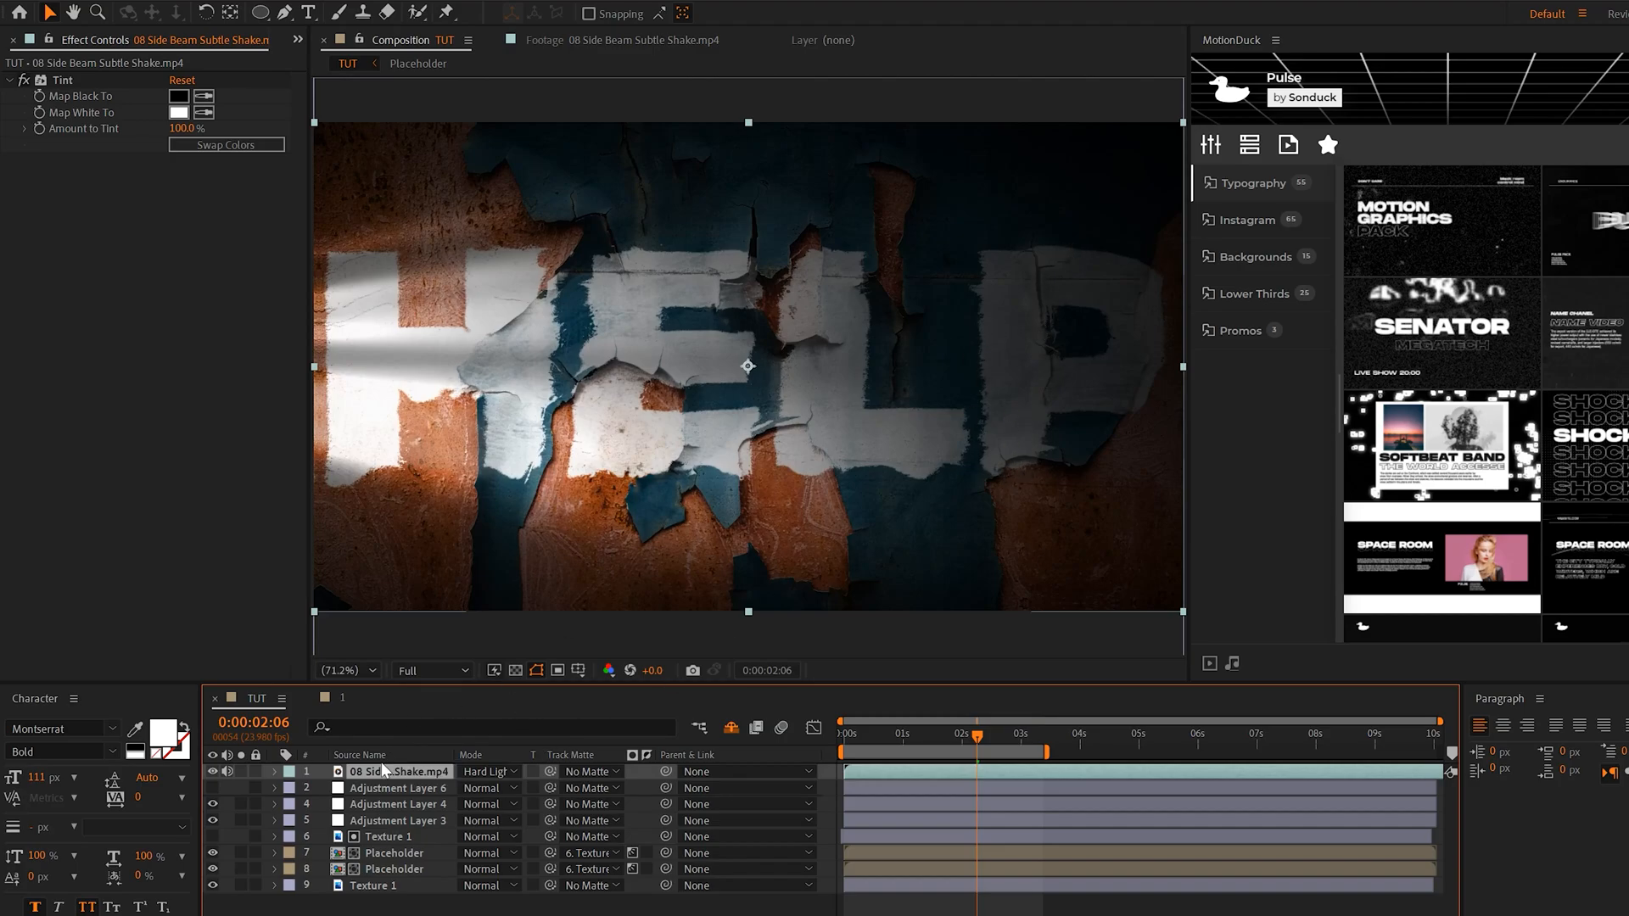
right_click(397, 770)
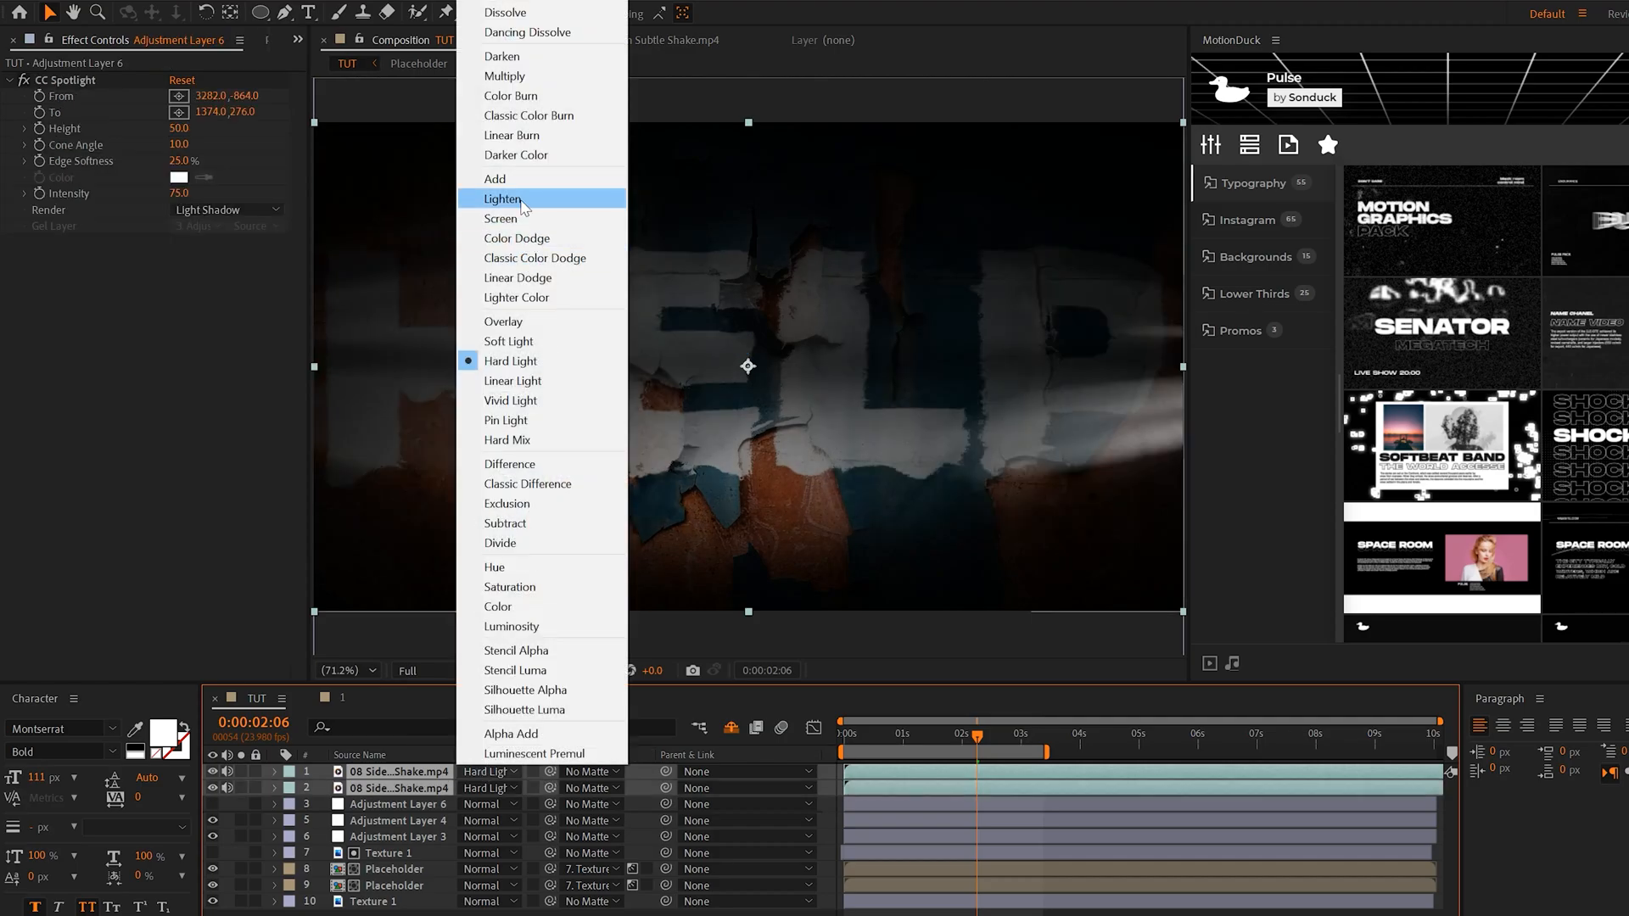
left_click(499, 219)
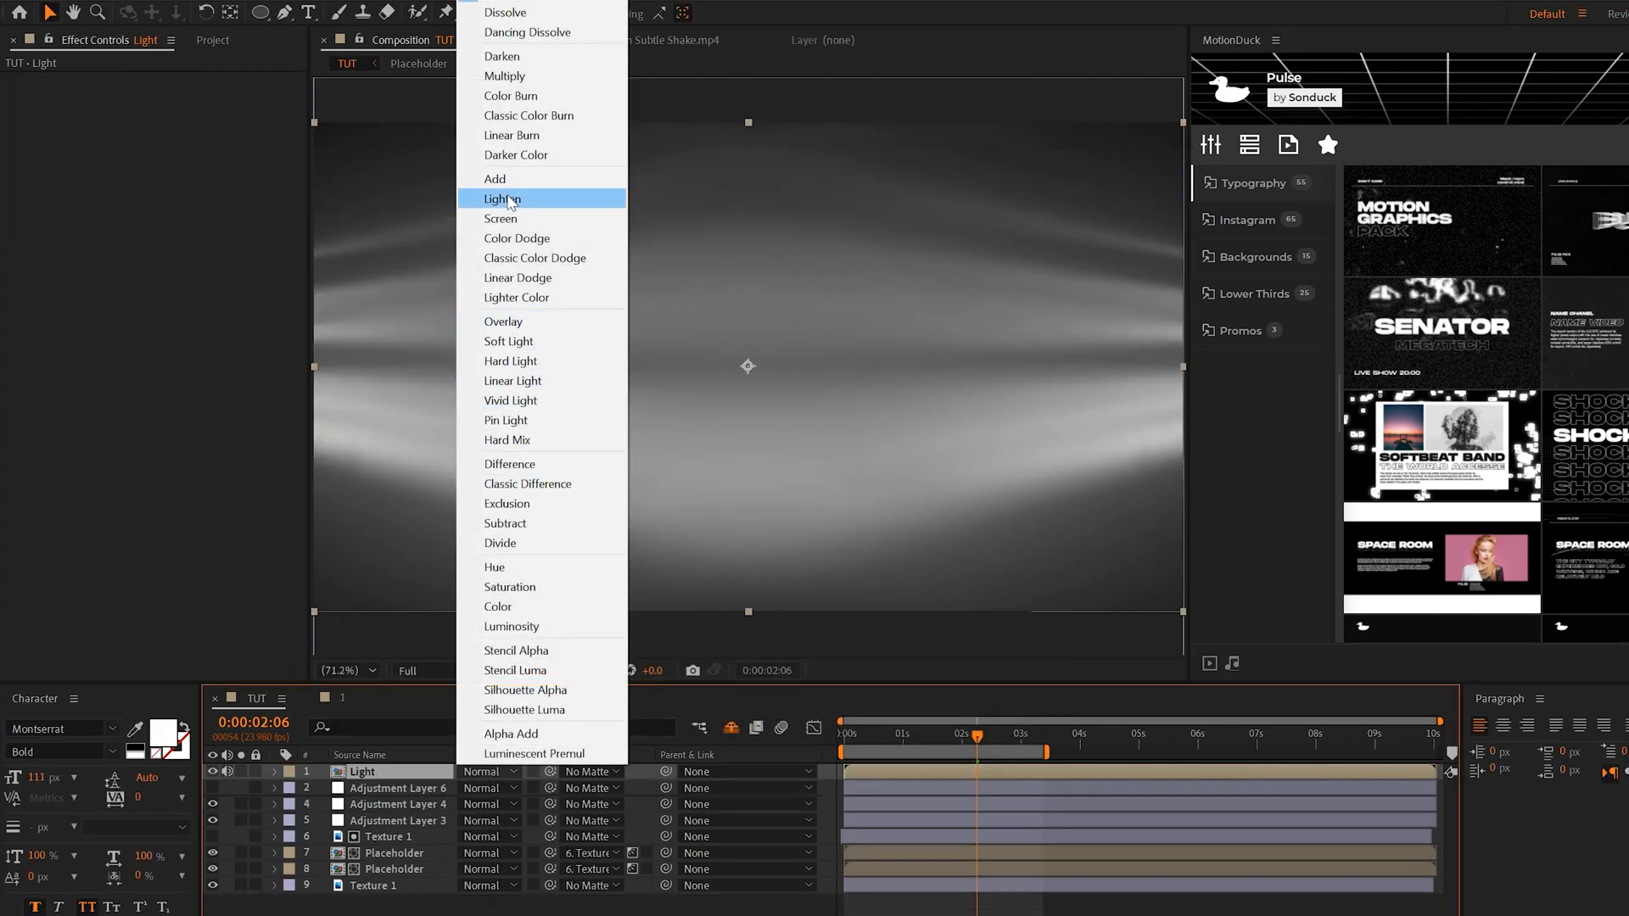
left_click(502, 199)
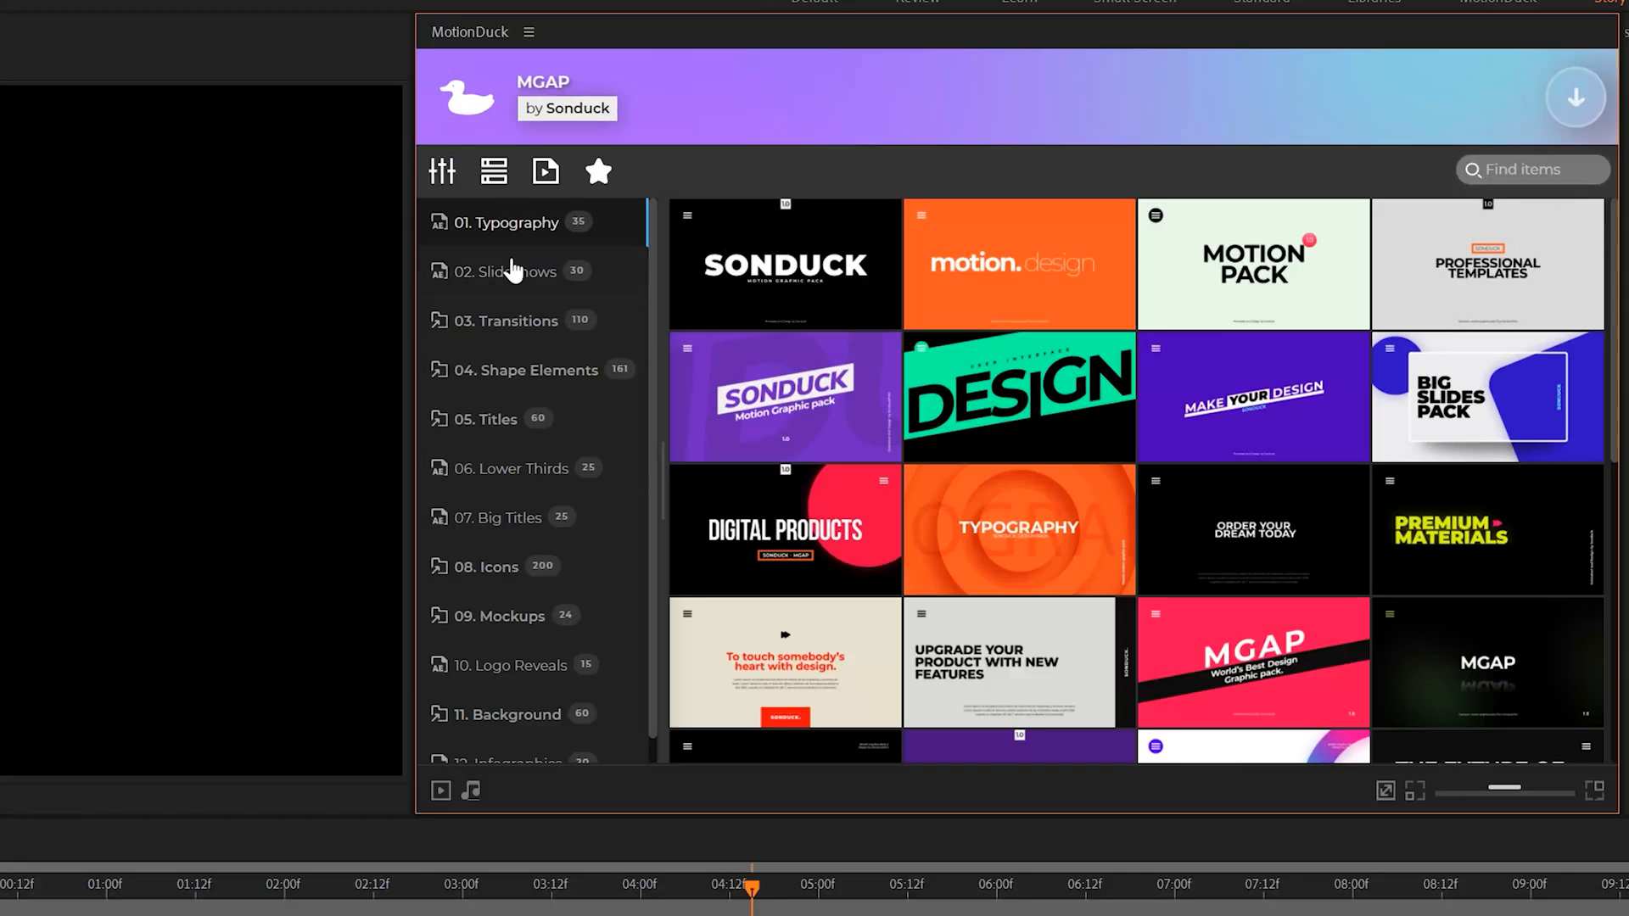
Step: Browse MGAP Mockups, return to Typography and apply the Typography_01 template
left_click(509, 615)
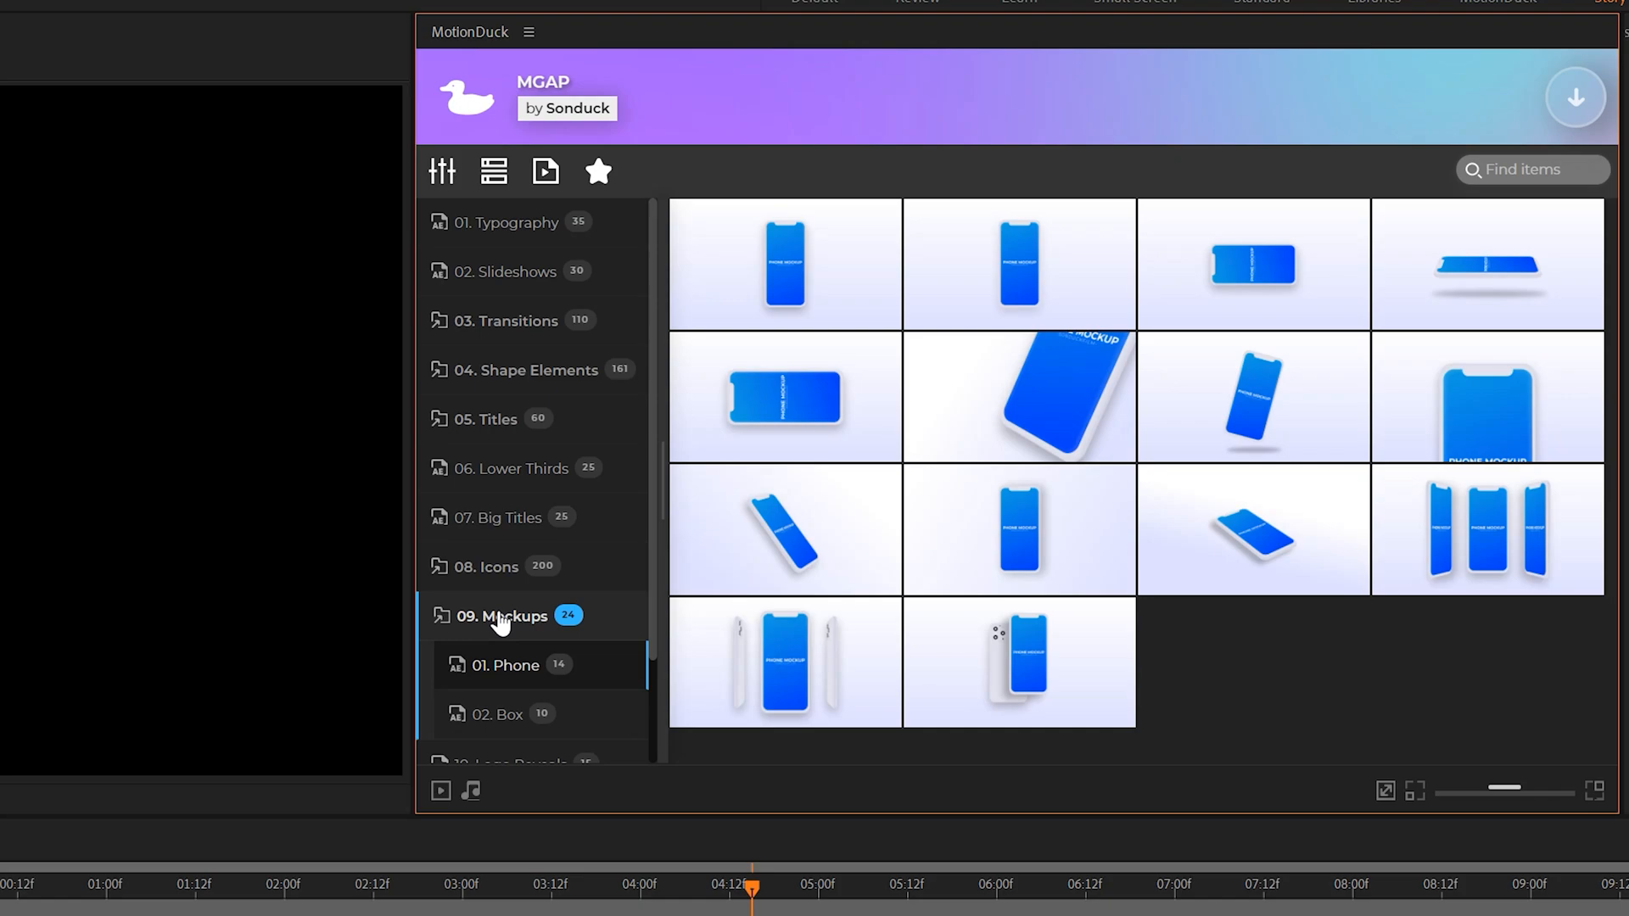
left_click(507, 222)
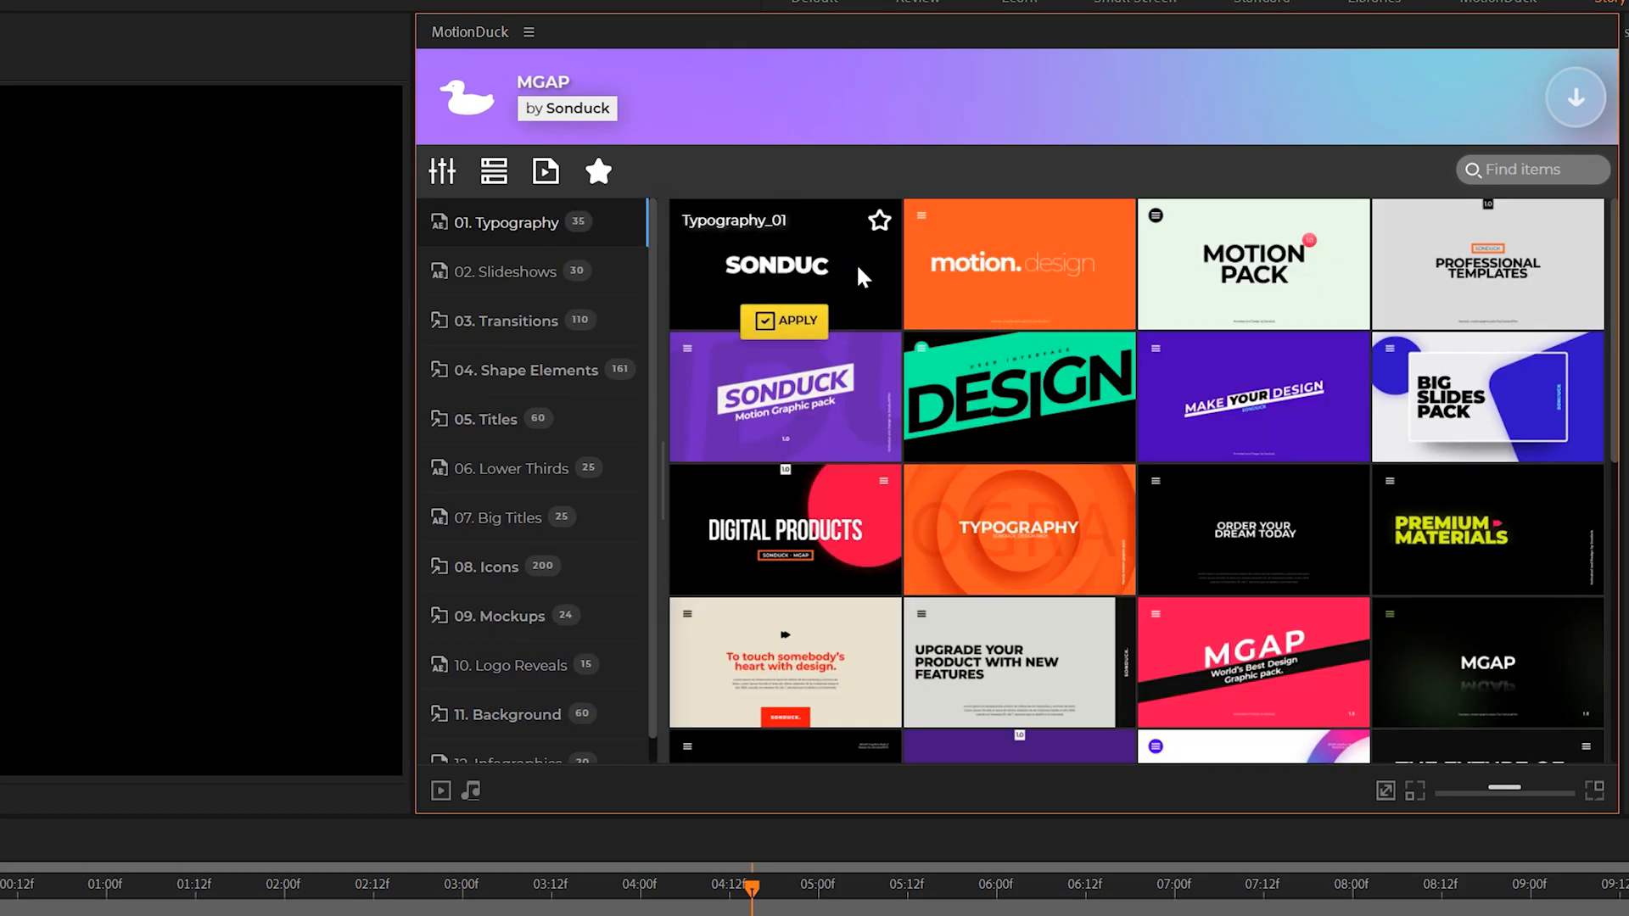
left_click(783, 320)
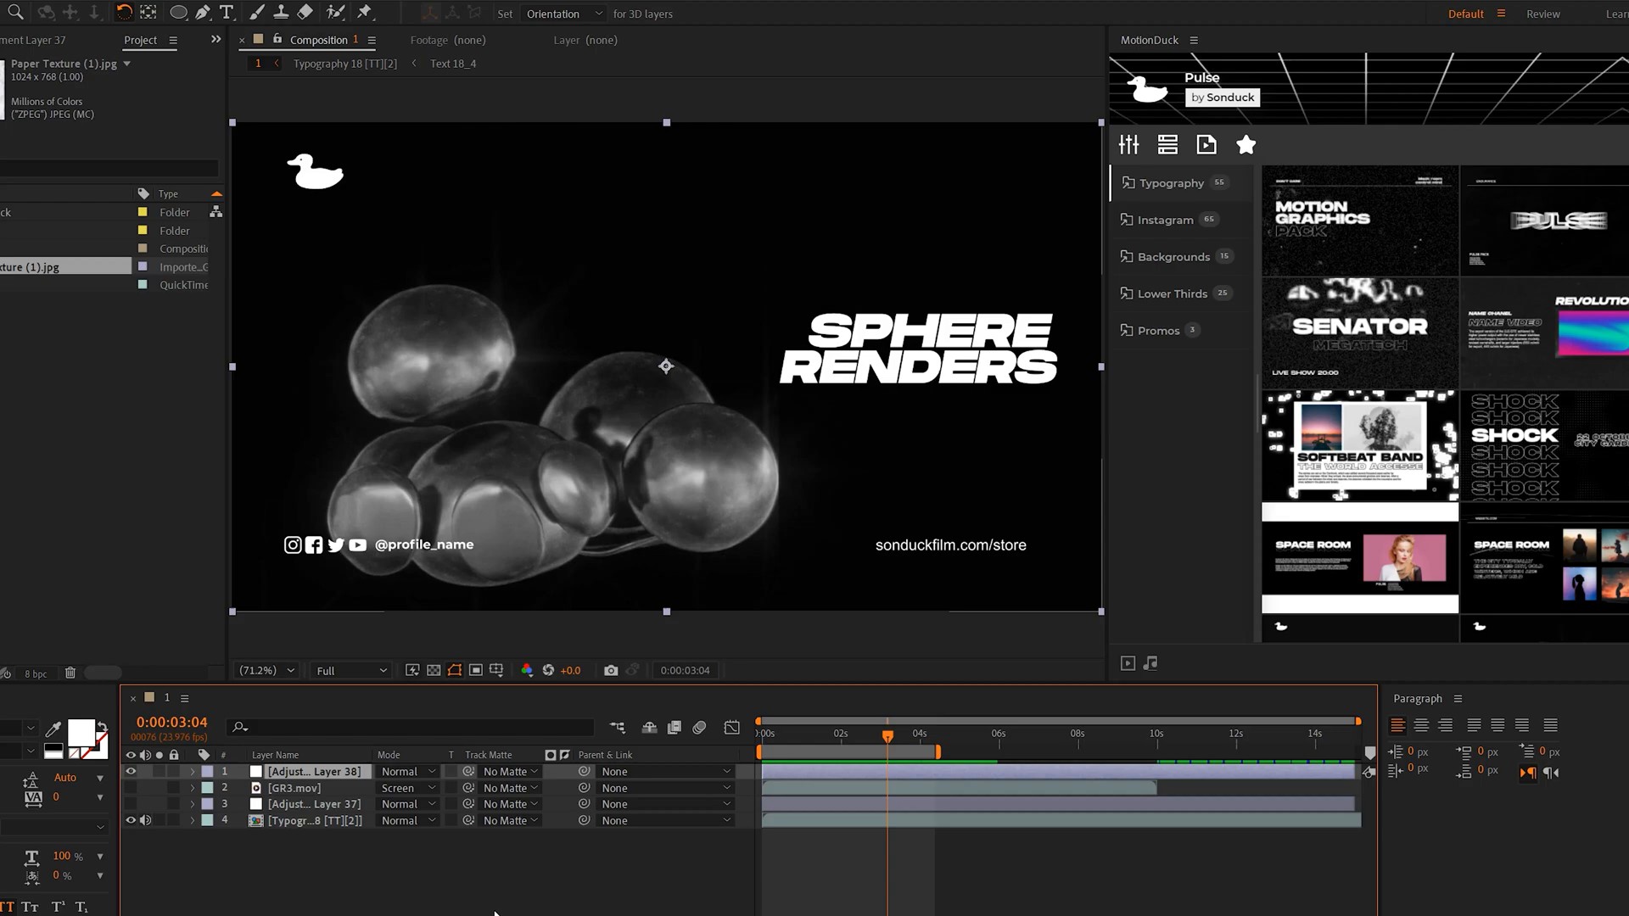
Step: Apply Noise to Adjustment Layer 38 and raise Amount of Noise from 12% to 31%
left_click(58, 12)
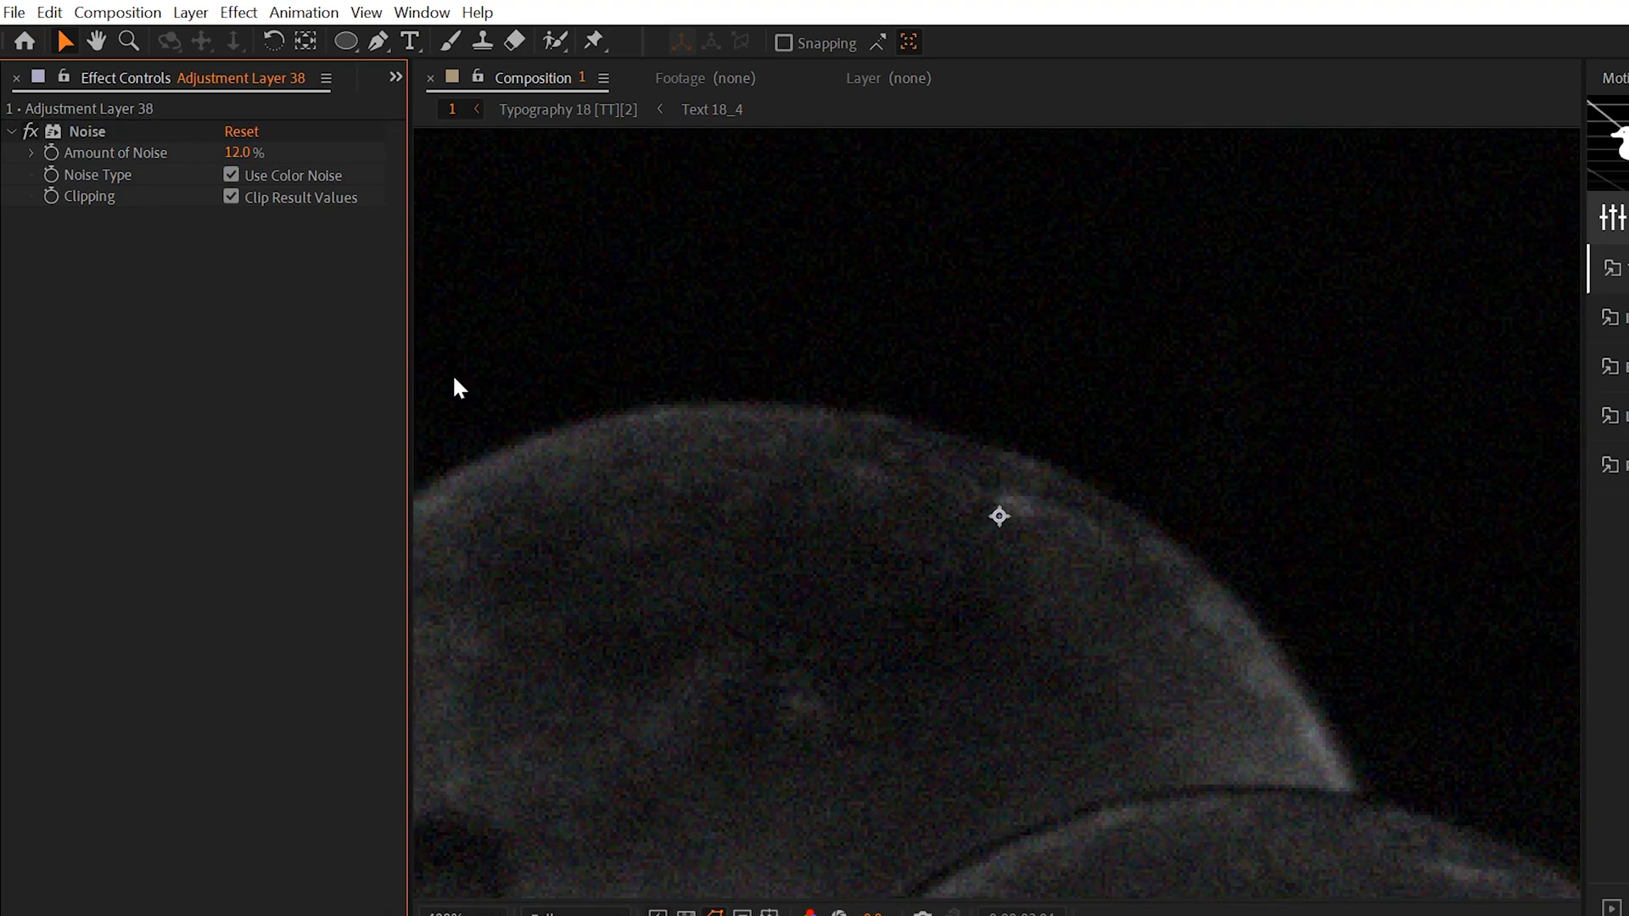
left_click_drag(246, 153, 246, 153)
type("31")
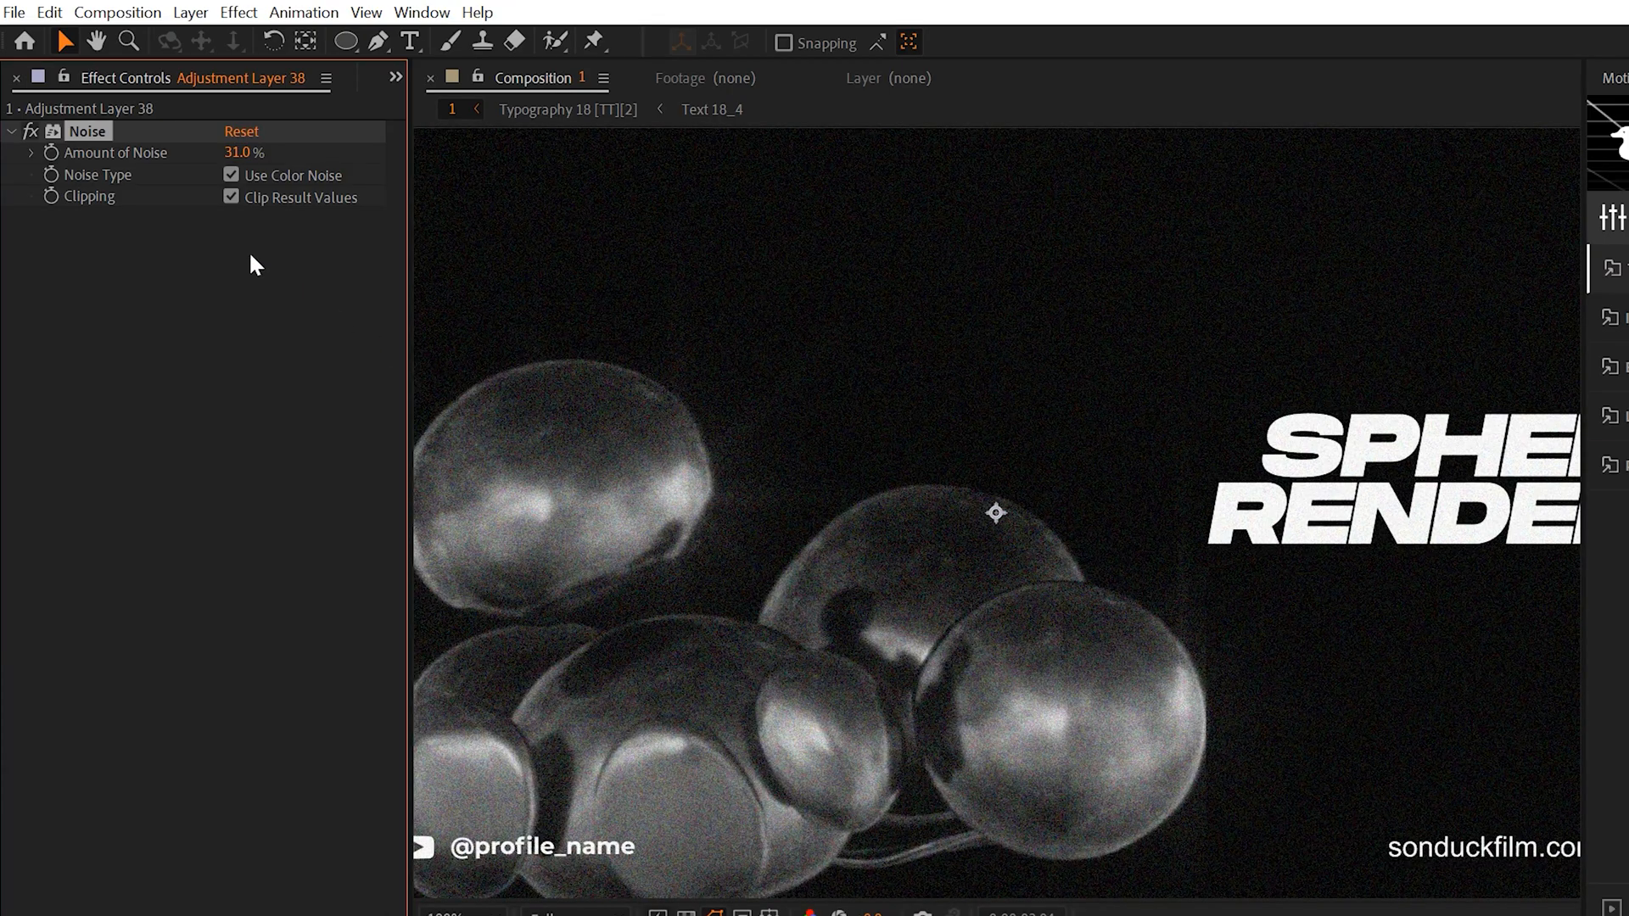
left_click_drag(245, 152, 229, 152)
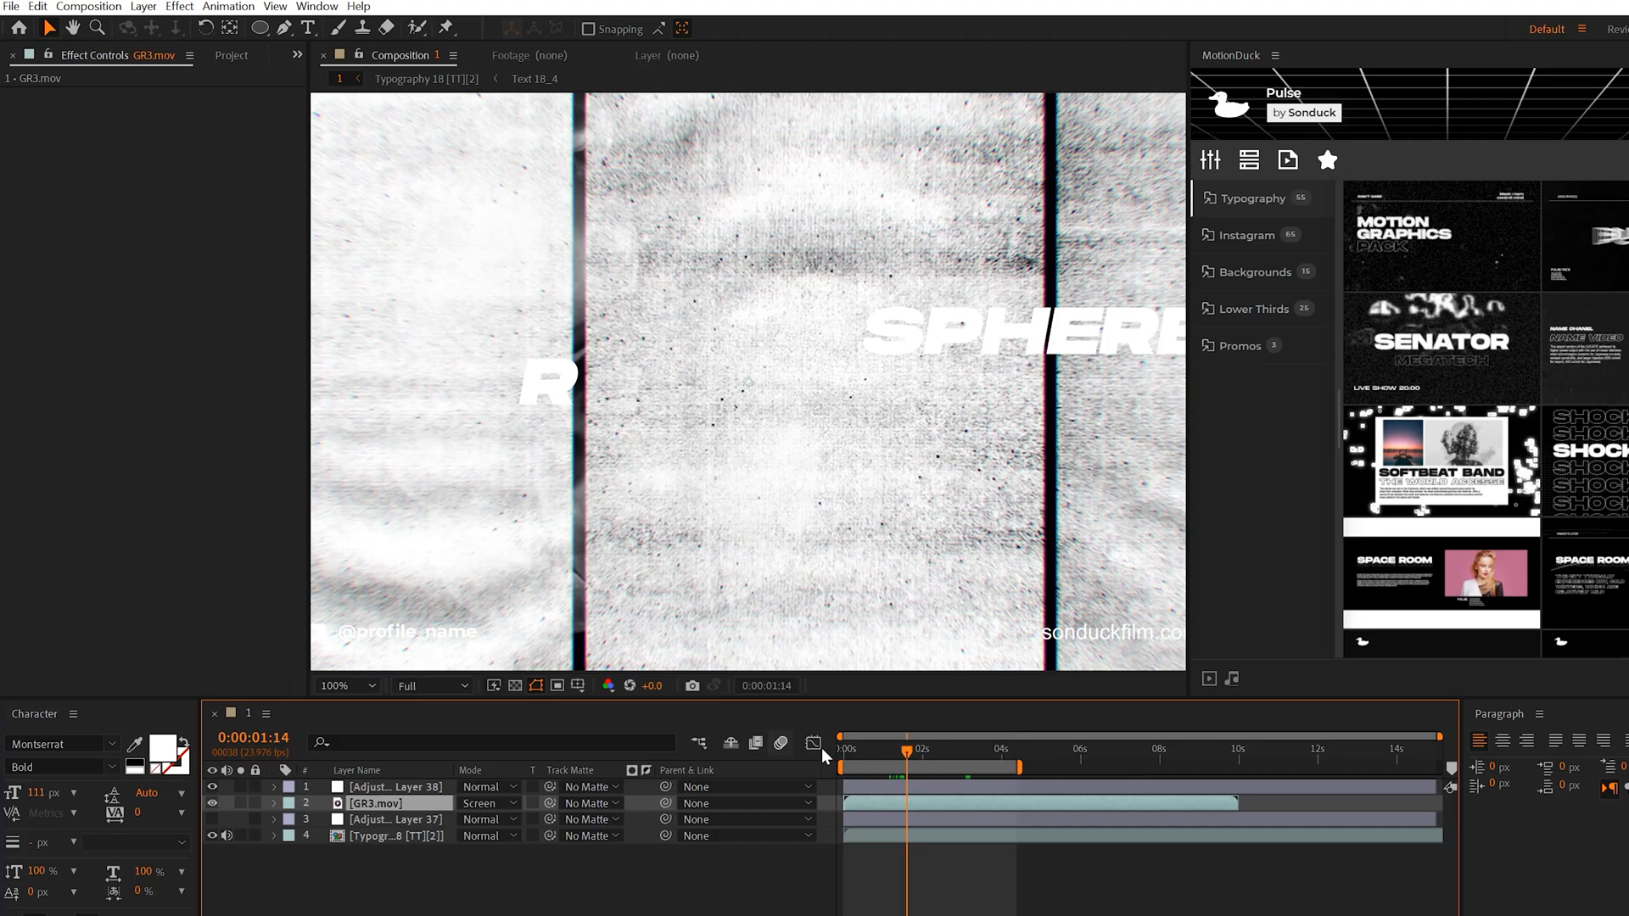
Step: Keep GR3.mov in Screen, then lay Paper Texture (1).jpg at 213% blended Multiply
left_click(486, 802)
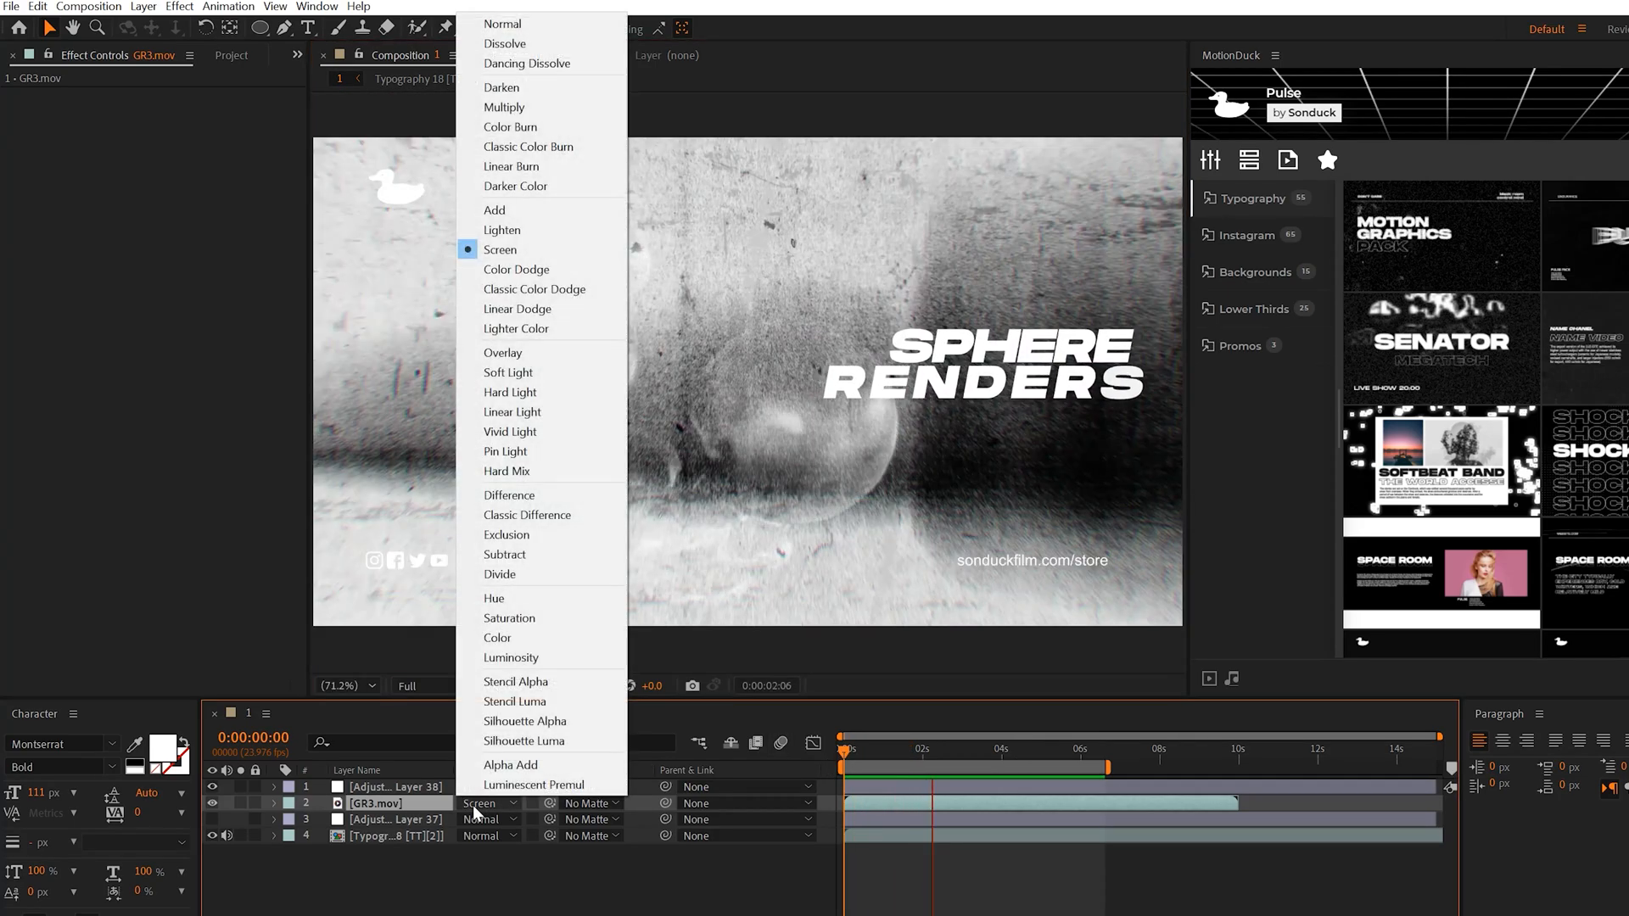
left_click(498, 250)
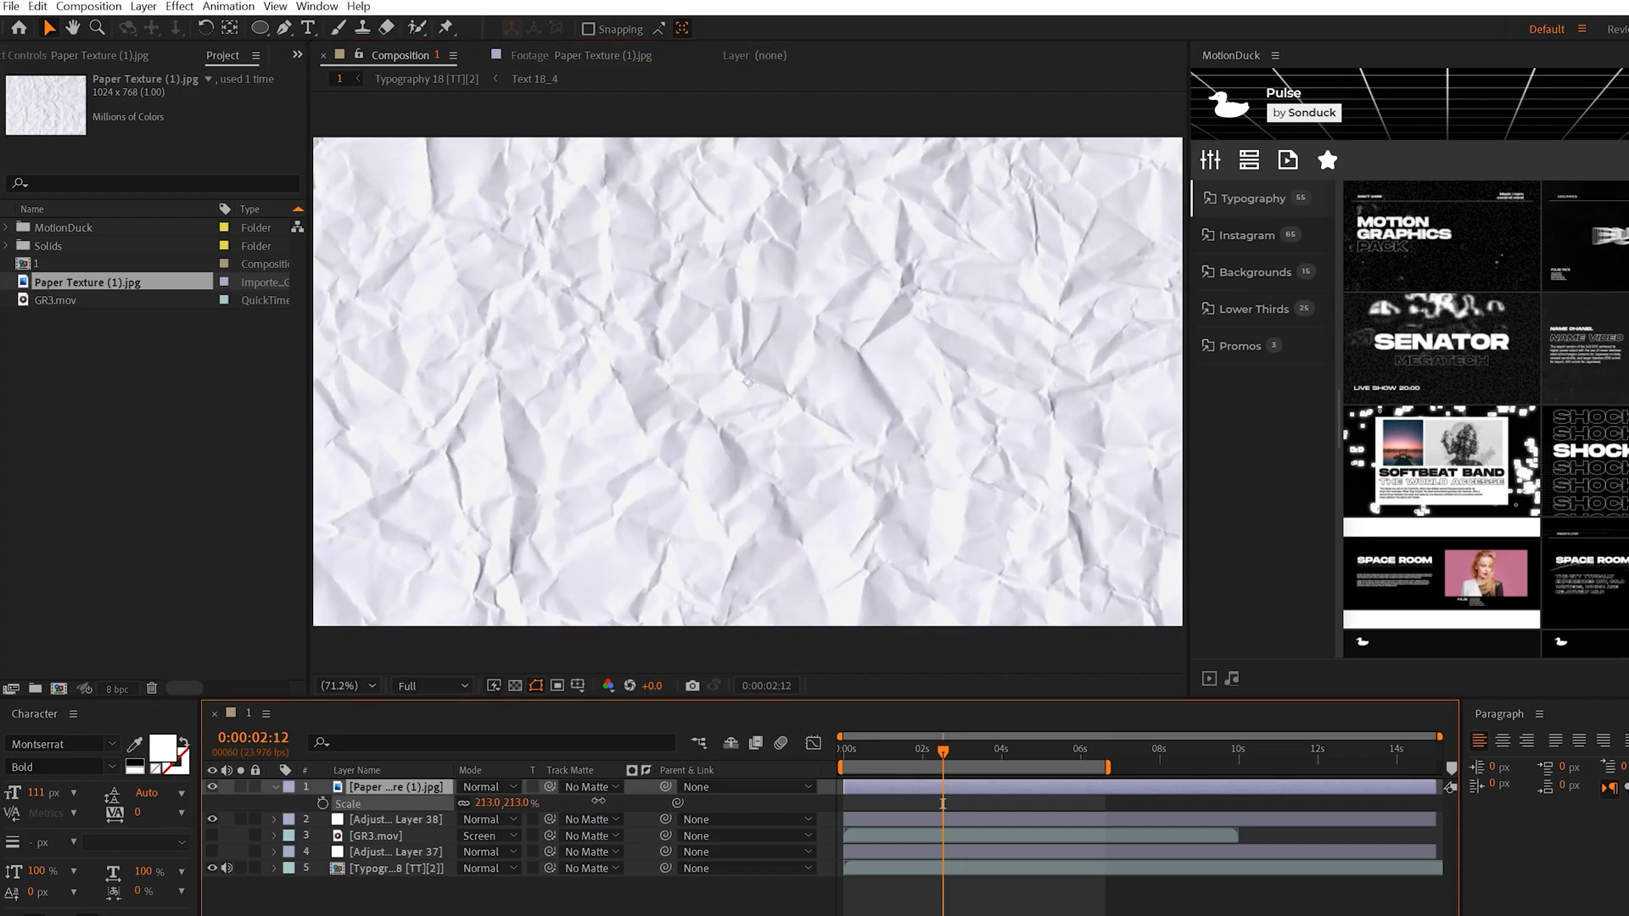
left_click(485, 786)
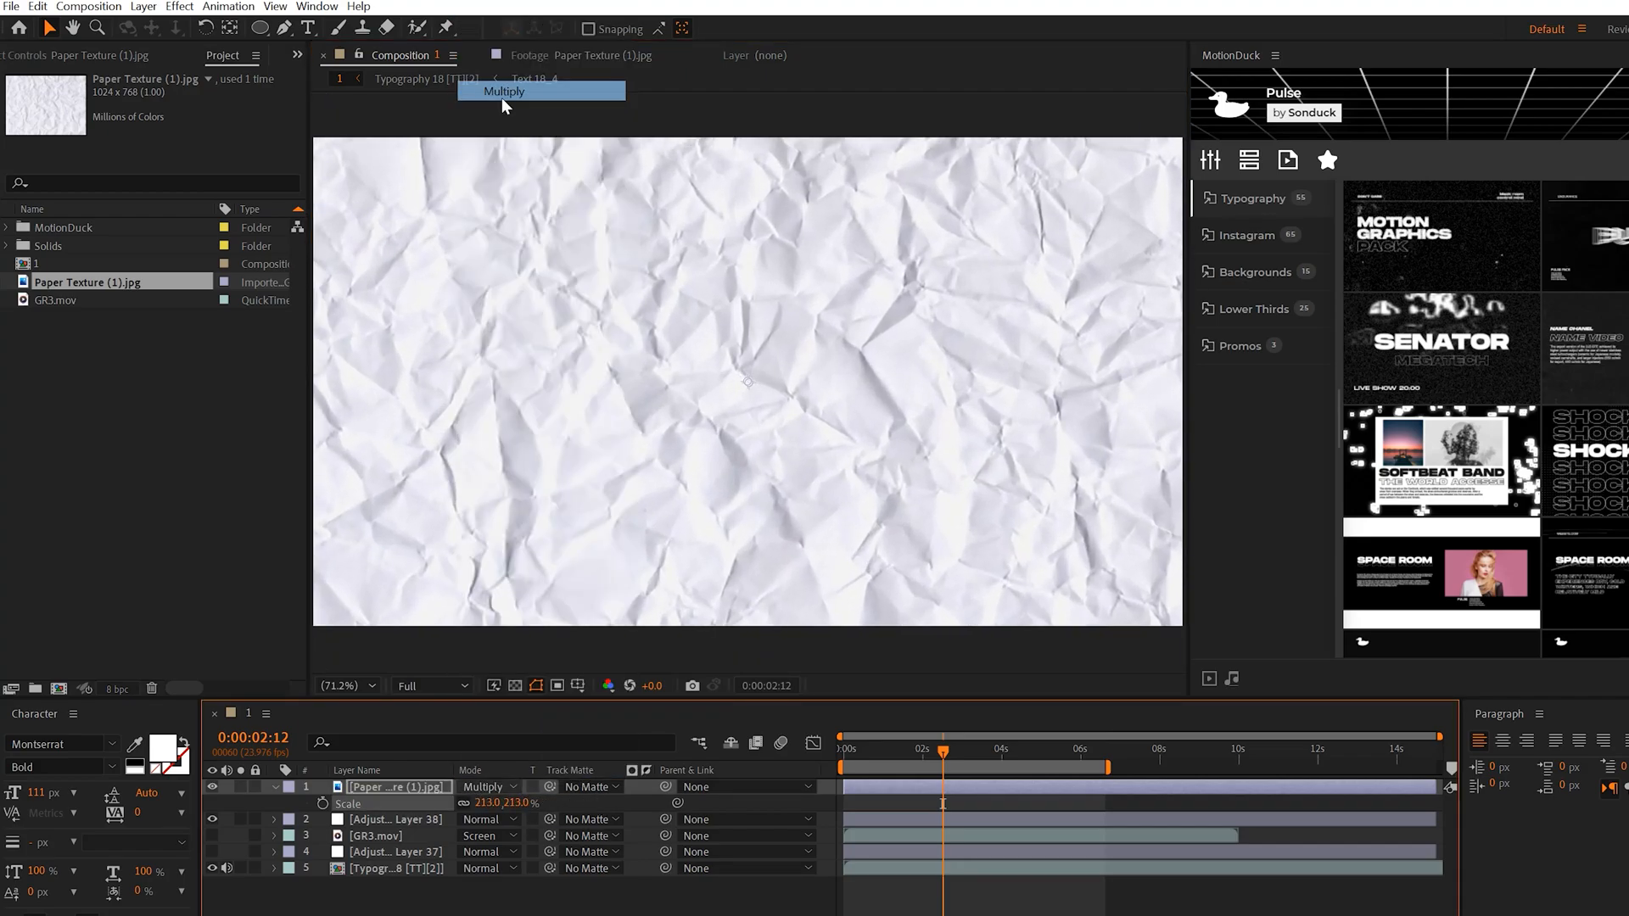